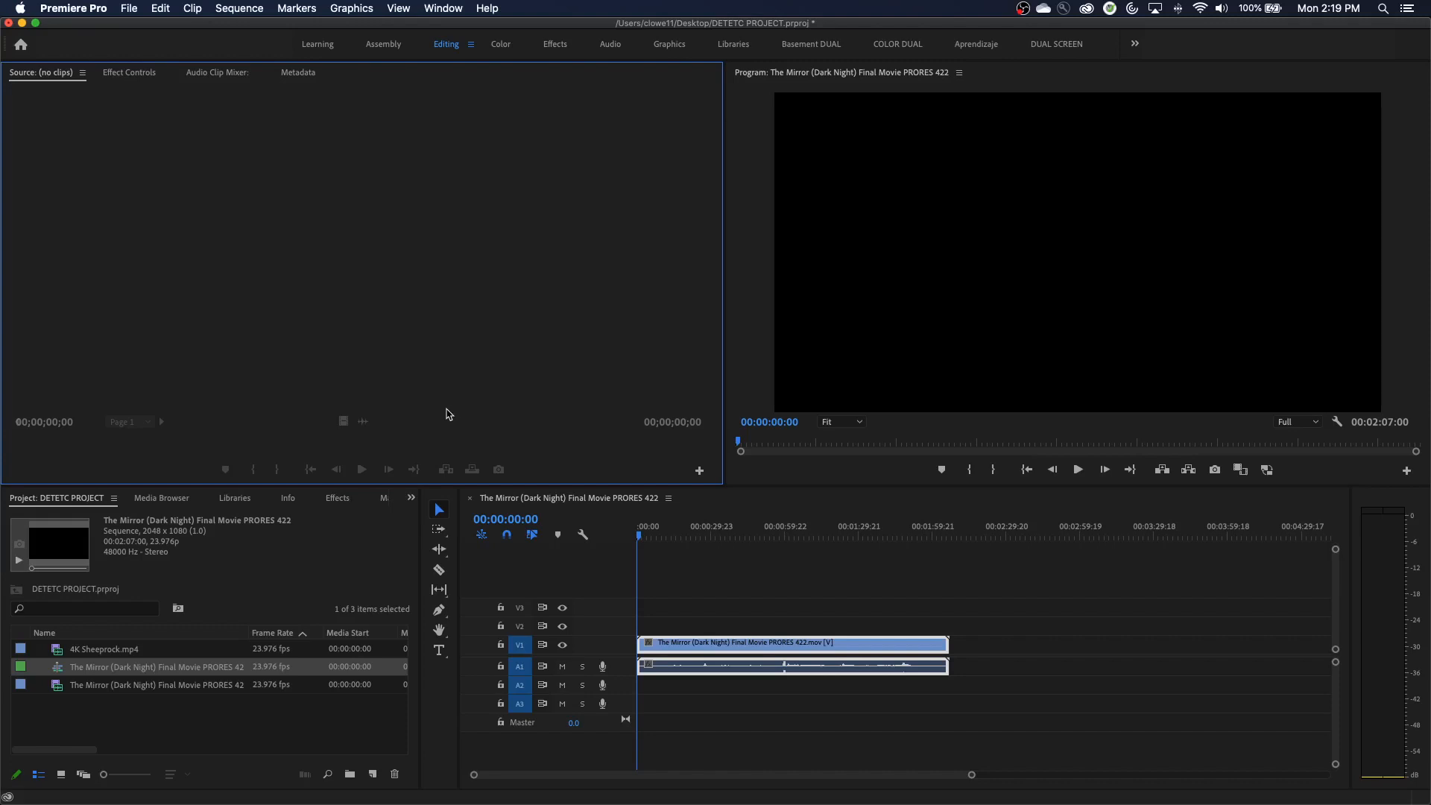
pyautogui.moveTo(342, 643)
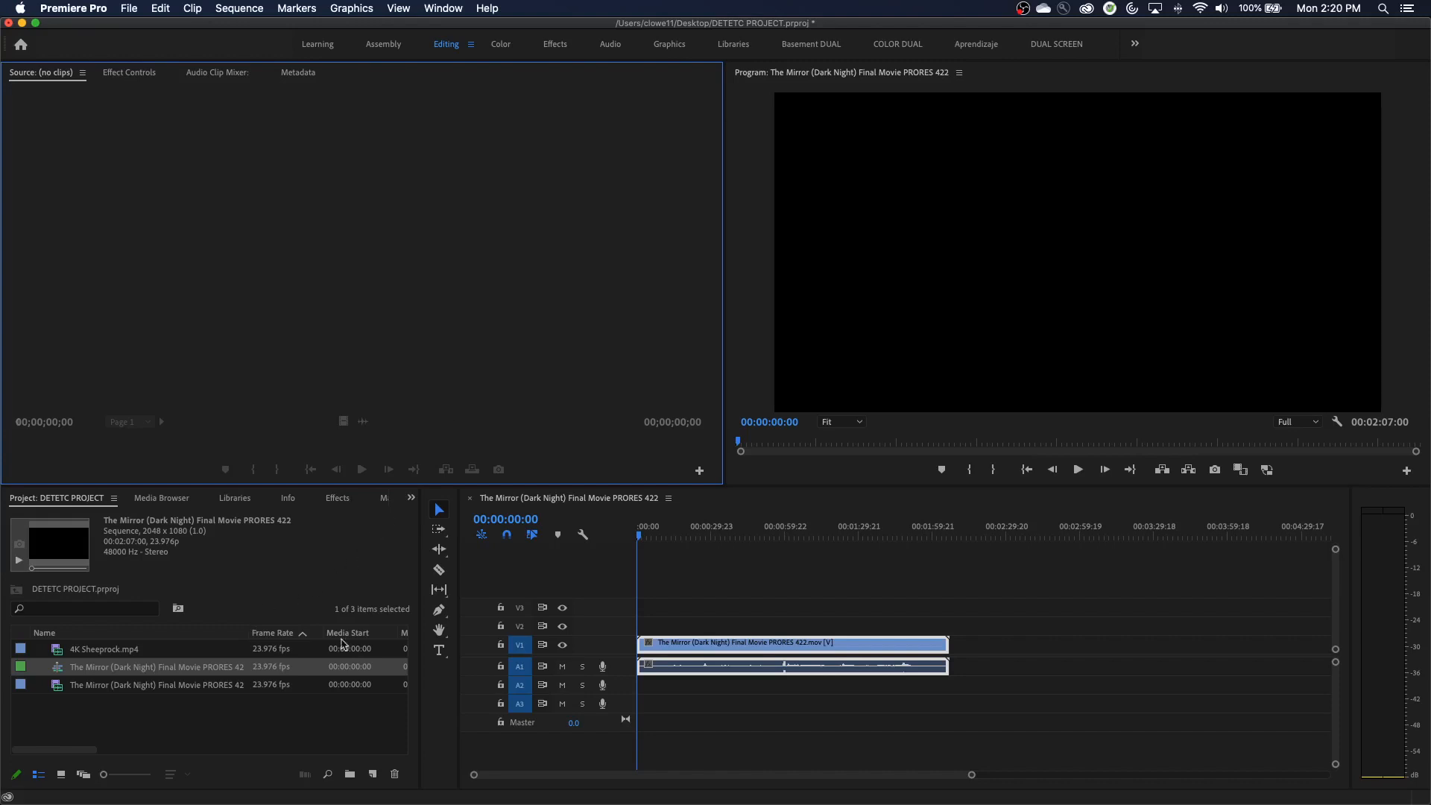
# Step: Open the context menu for 'The Mirror (Dark Night)' clip on the timeline
pyautogui.rightClick(666, 645)
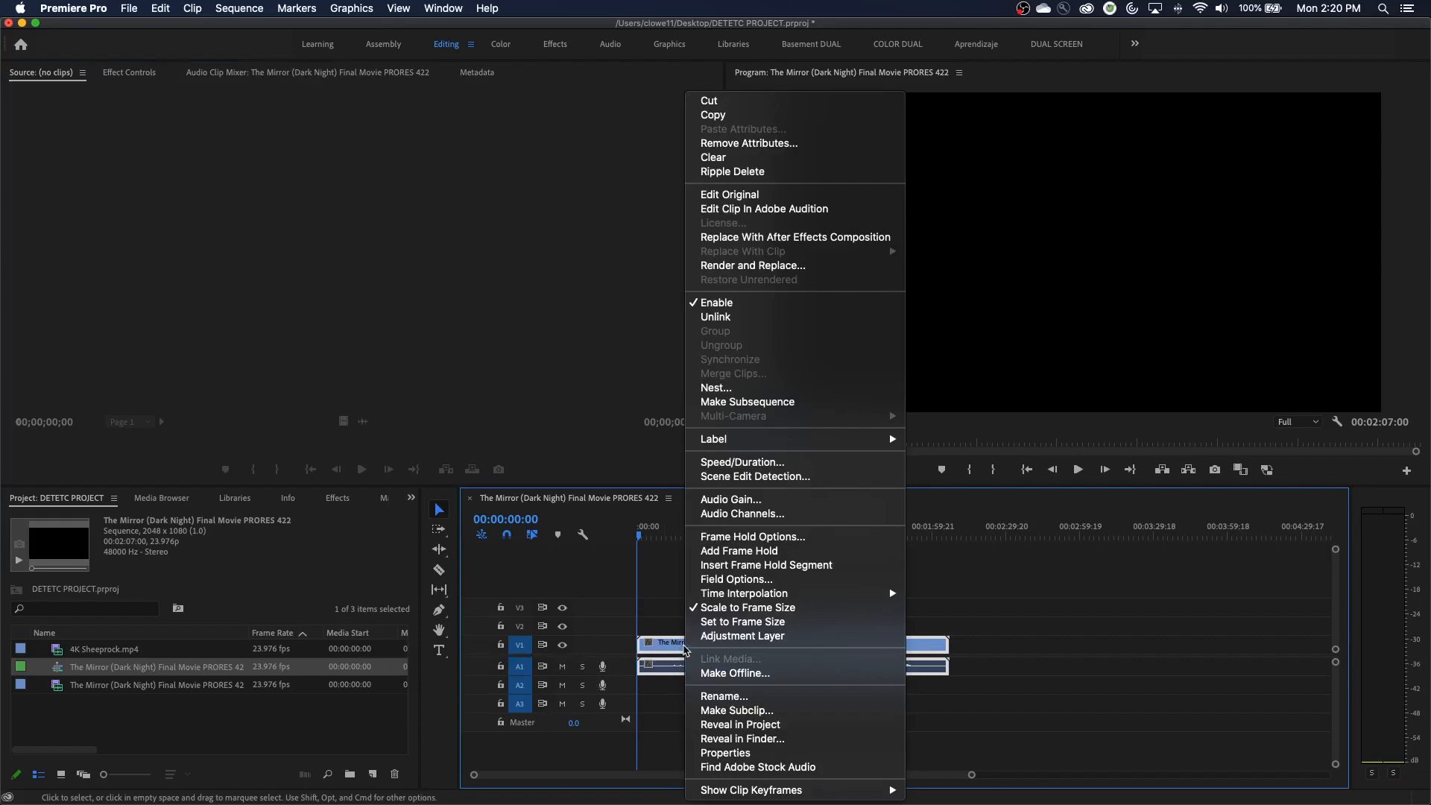
pyautogui.moveTo(780, 476)
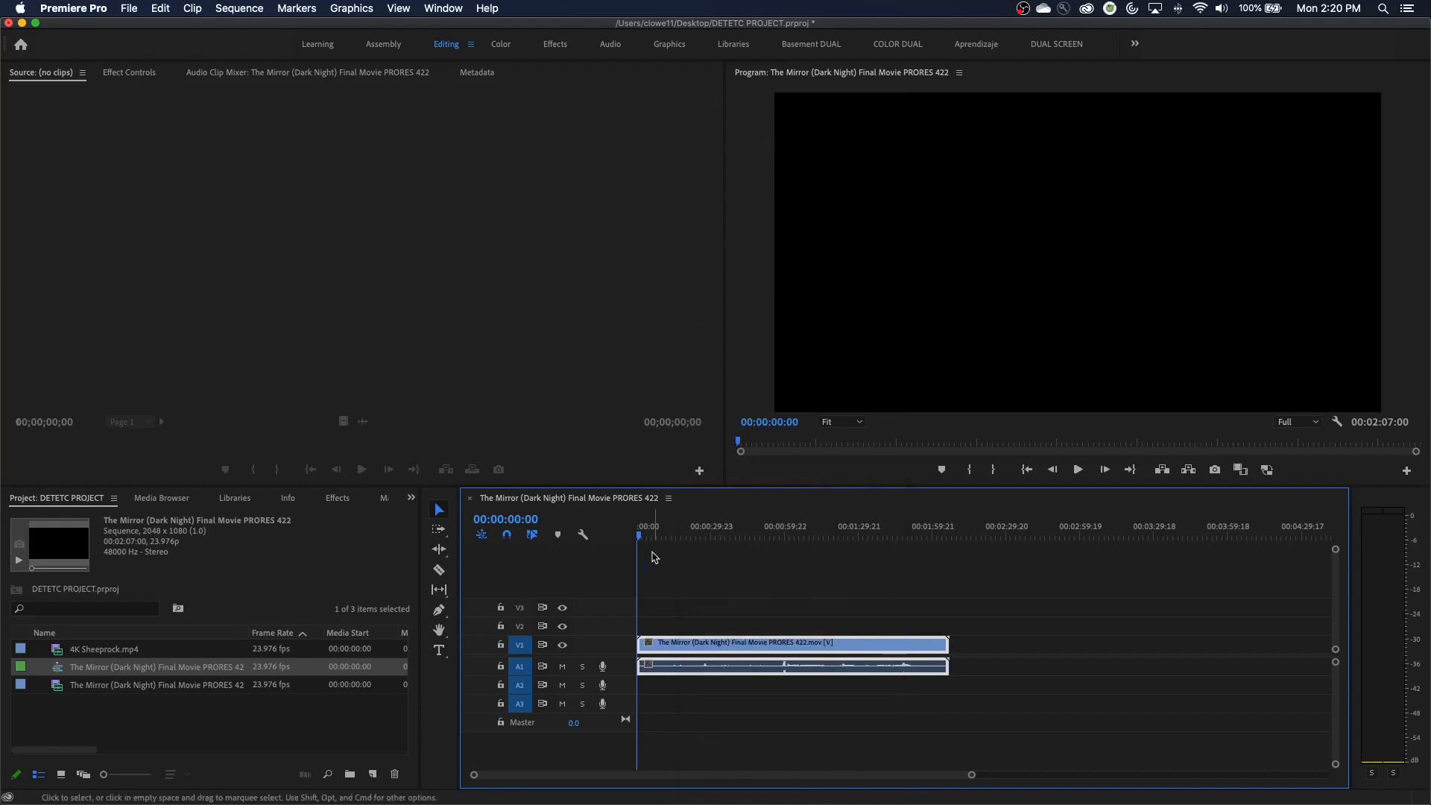
pyautogui.moveTo(670, 549)
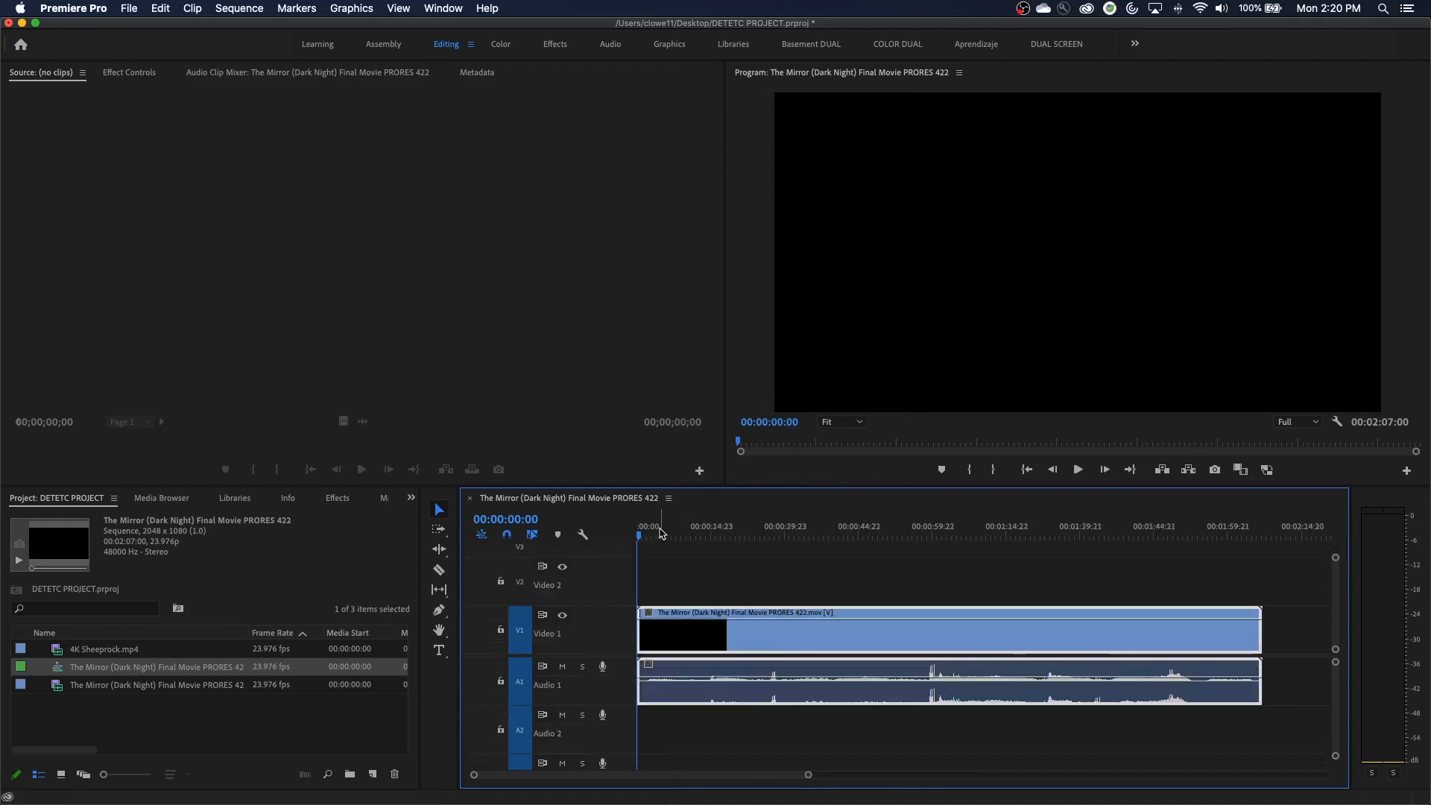
pyautogui.moveTo(664, 539)
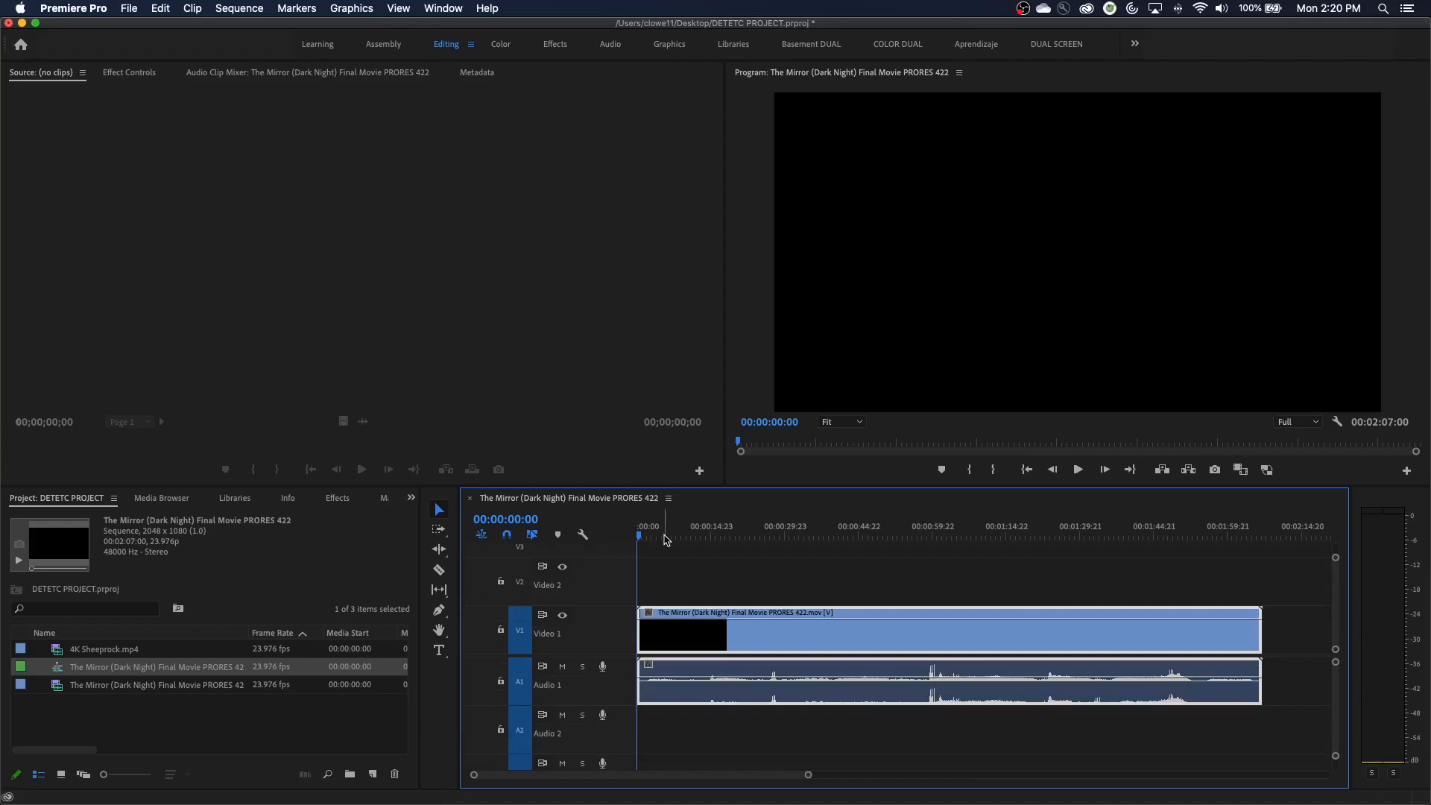
# Step: Preview the movie at early, later, ending and middle points along the time ruler
pyautogui.click(722, 525)
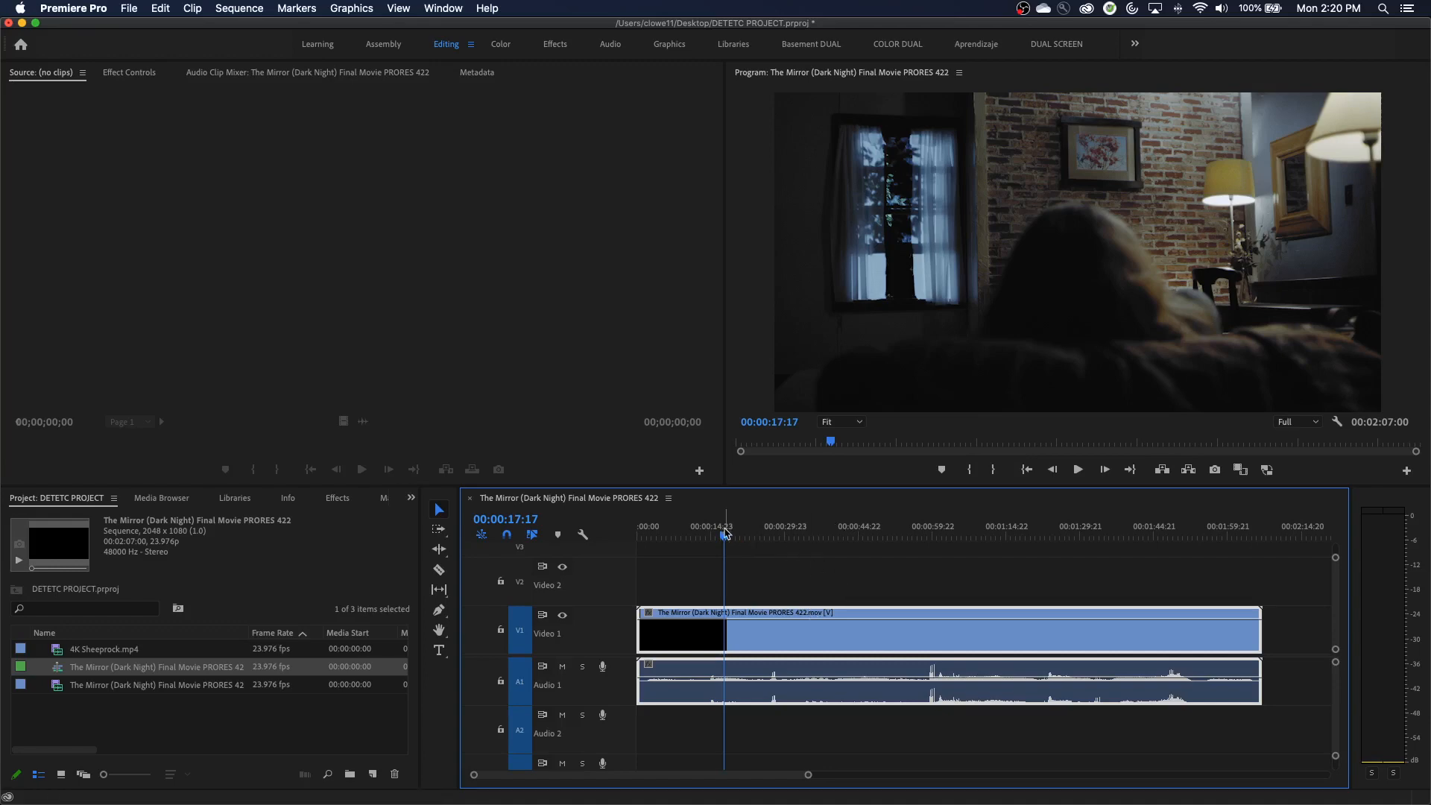
pyautogui.click(850, 525)
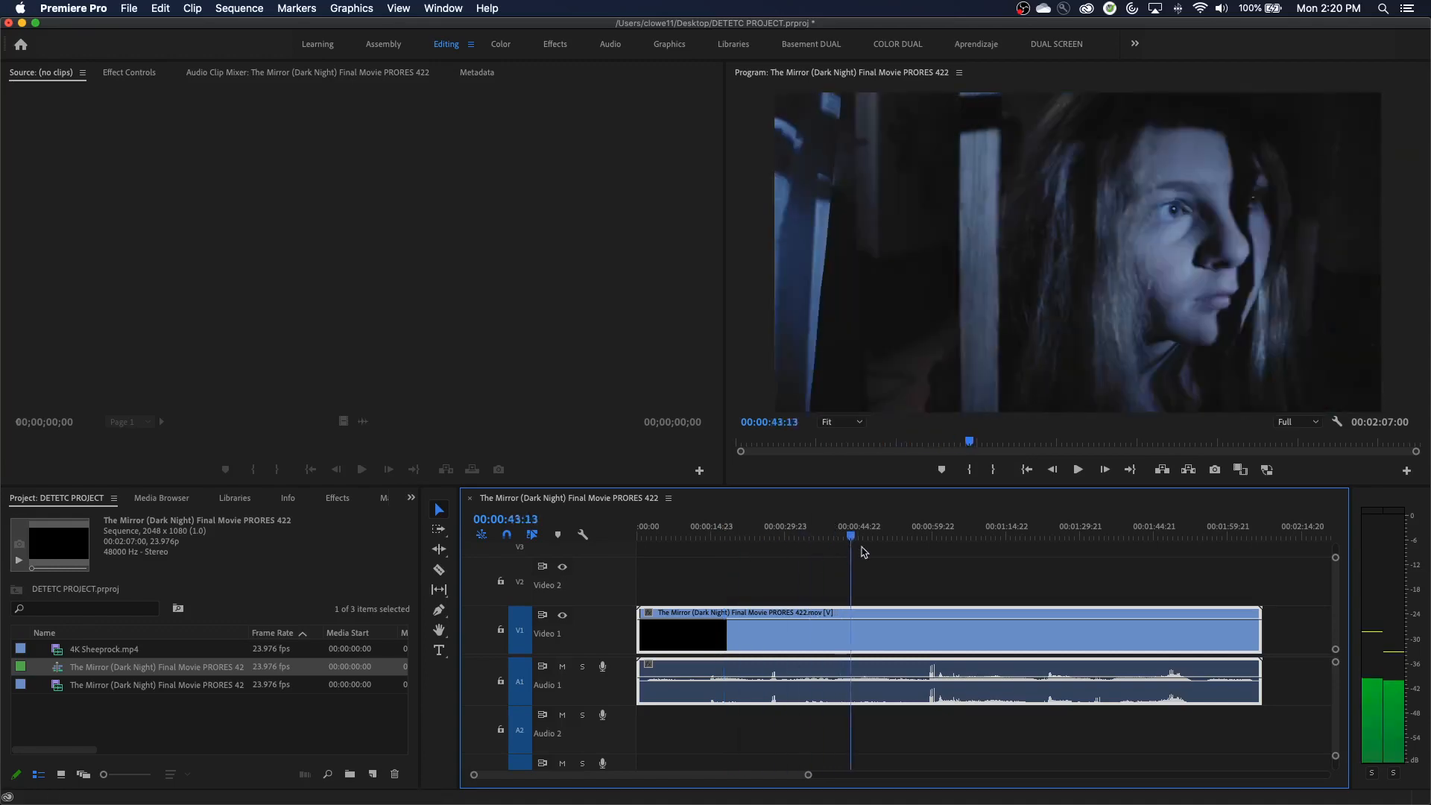
pyautogui.click(1135, 537)
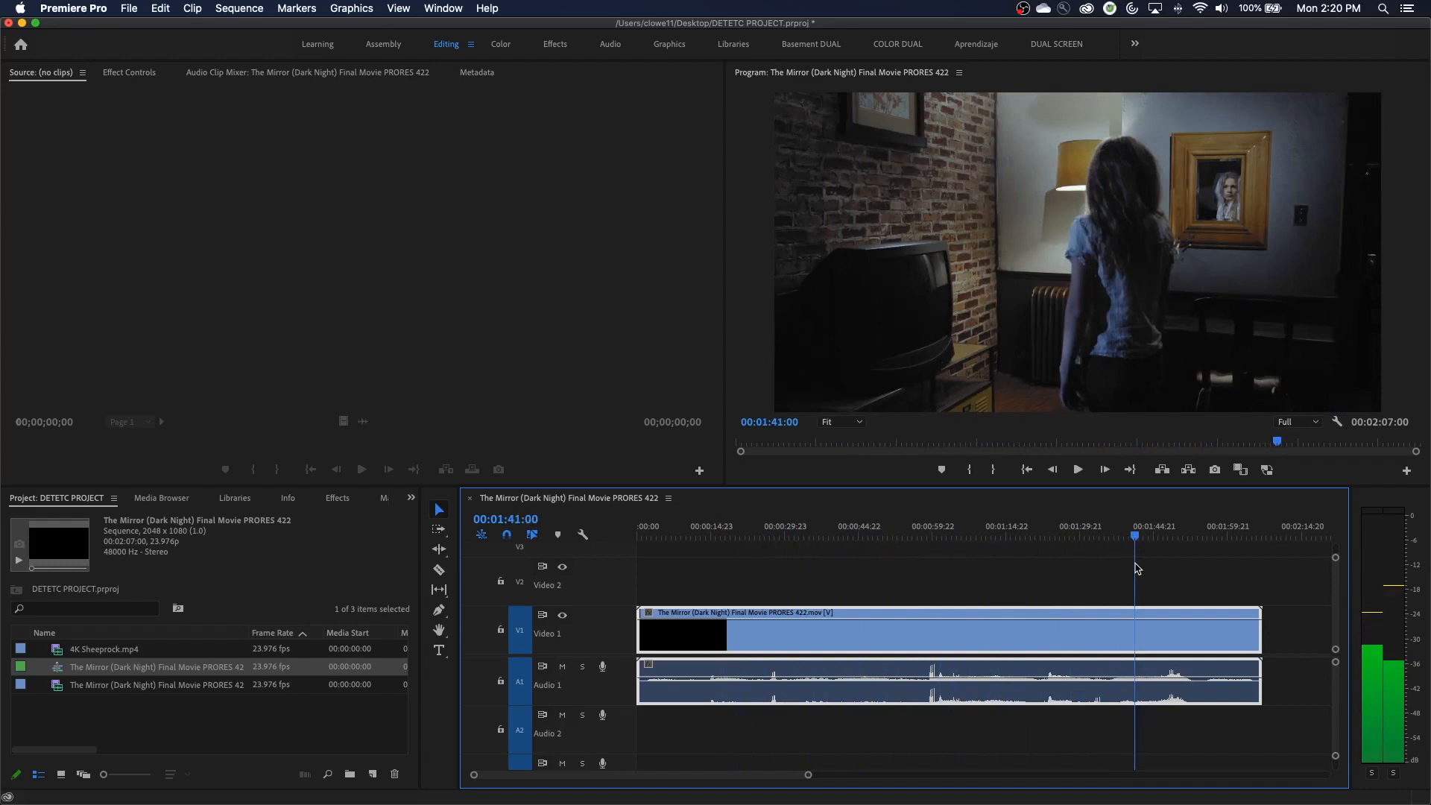
pyautogui.click(883, 525)
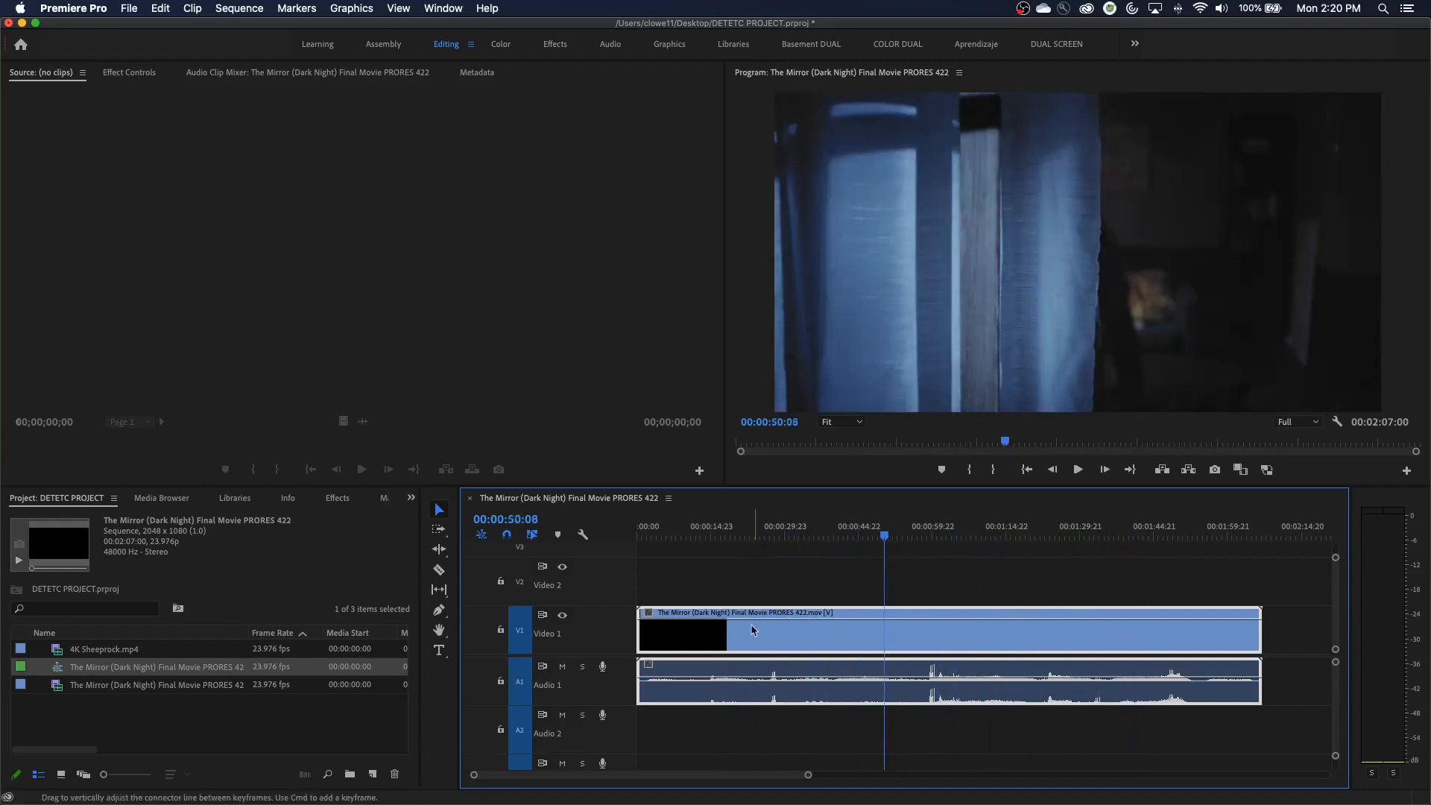
pyautogui.moveTo(756, 617)
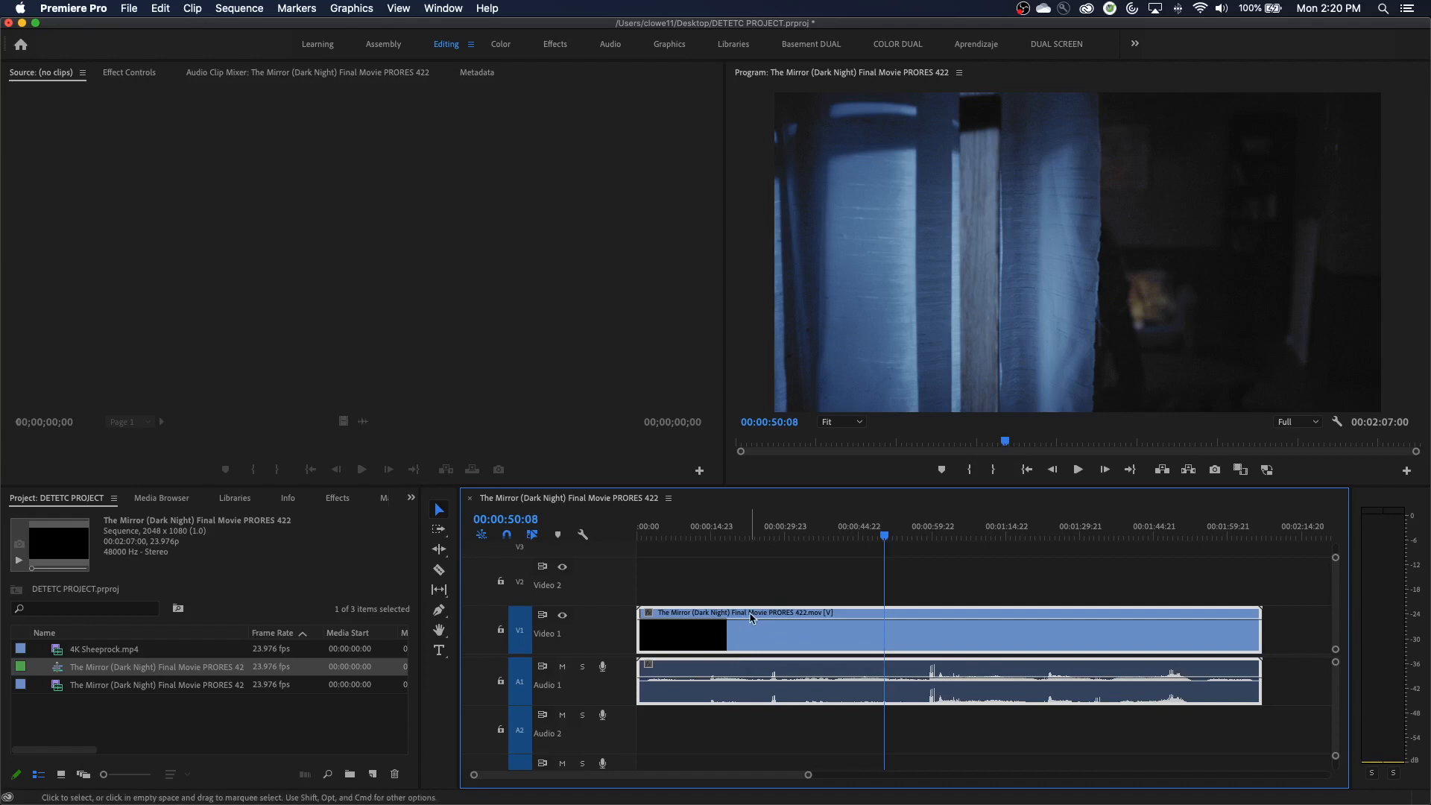
pyautogui.moveTo(752, 619)
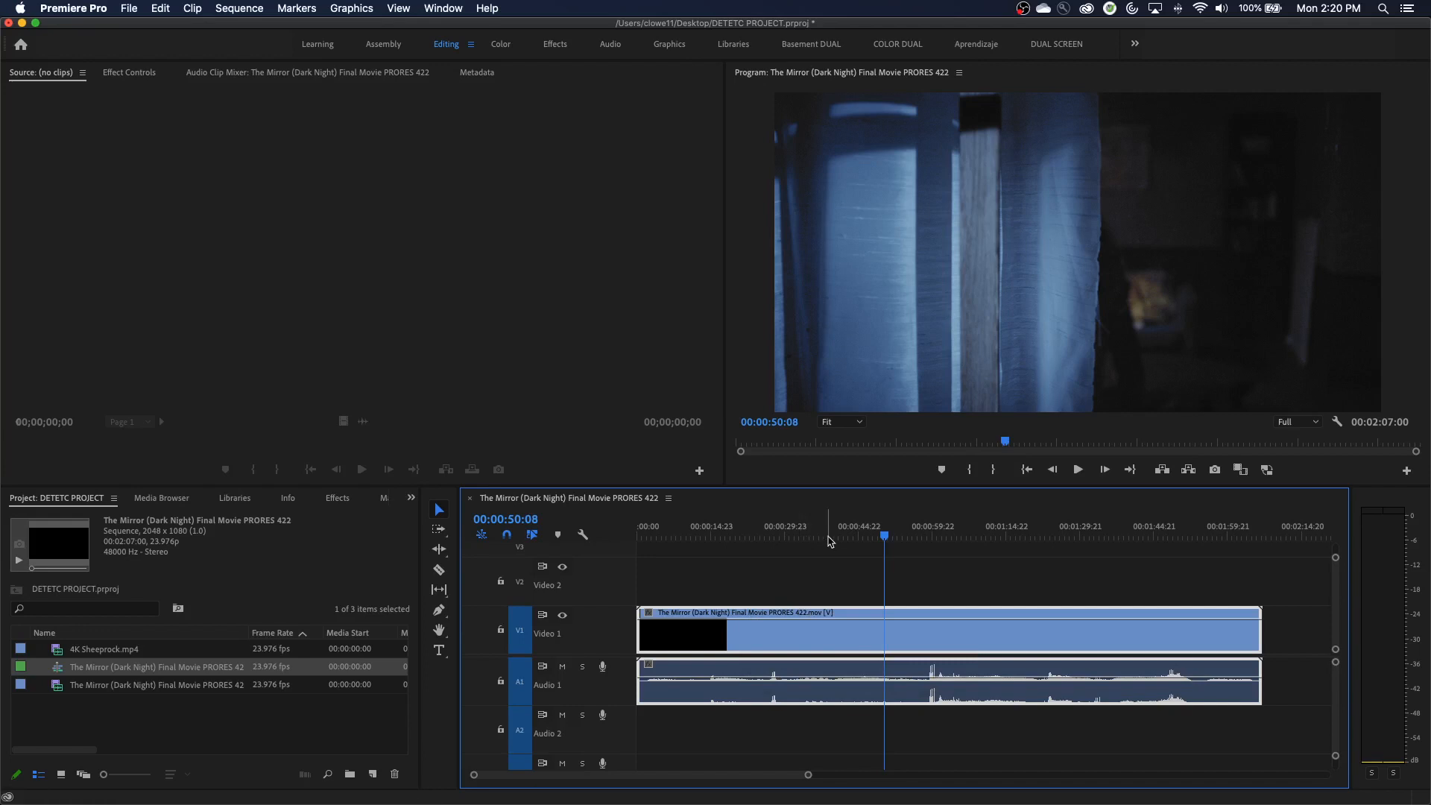
pyautogui.click(809, 533)
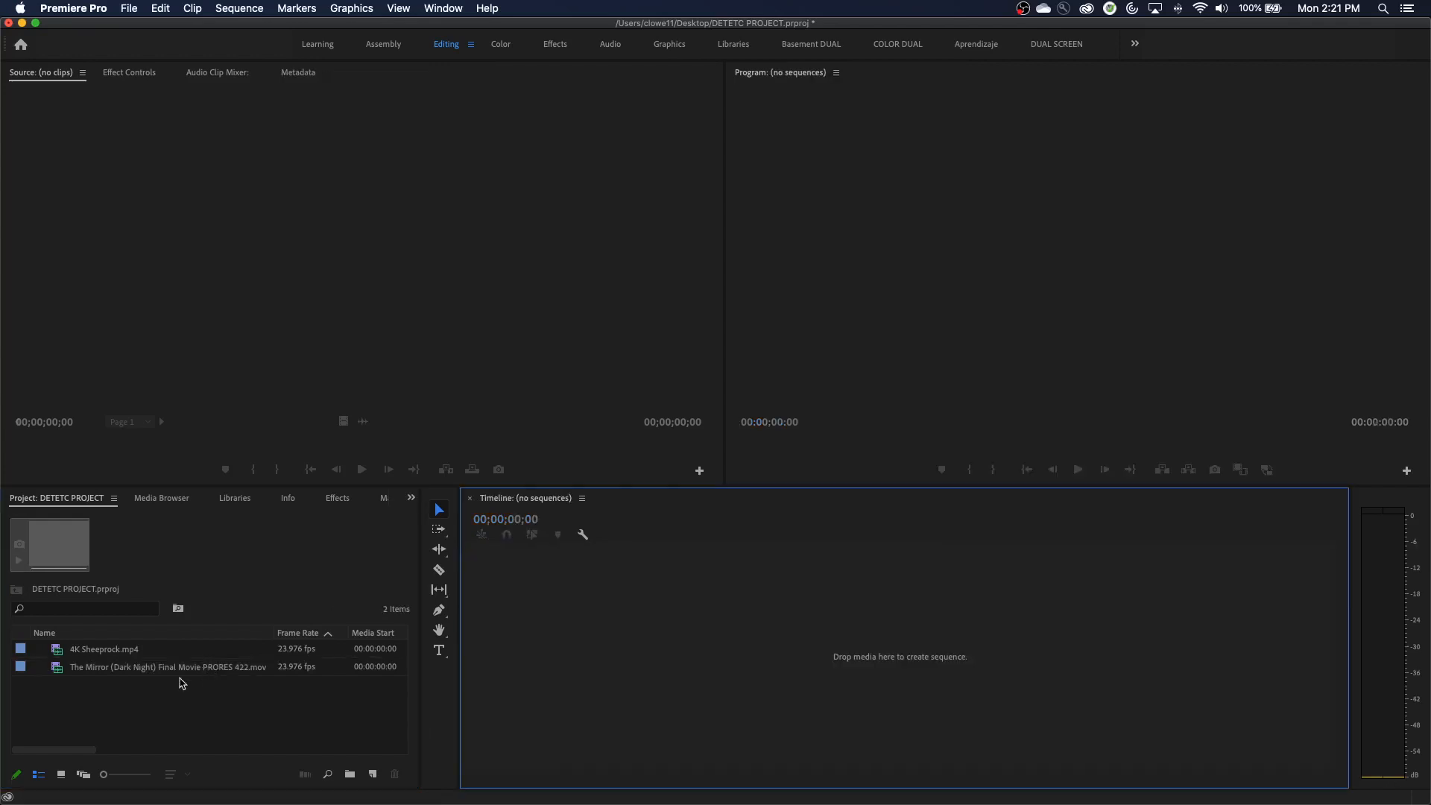
# Step: Drop the .mov into a new sequence; check Apply a cut and Create bin of subclips
pyautogui.moveTo(167, 666); pyautogui.dragTo(794, 647)
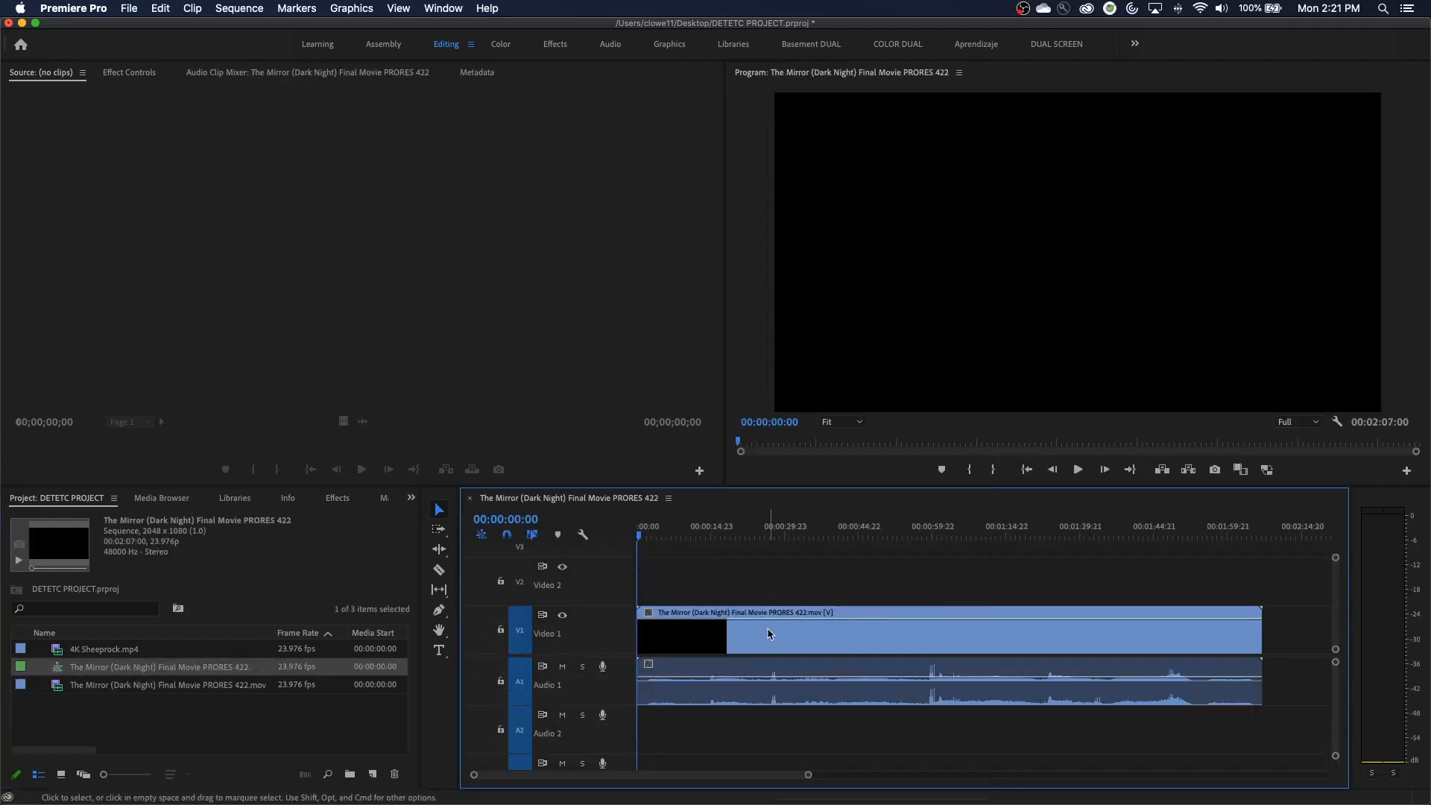
pyautogui.rightClick(771, 630)
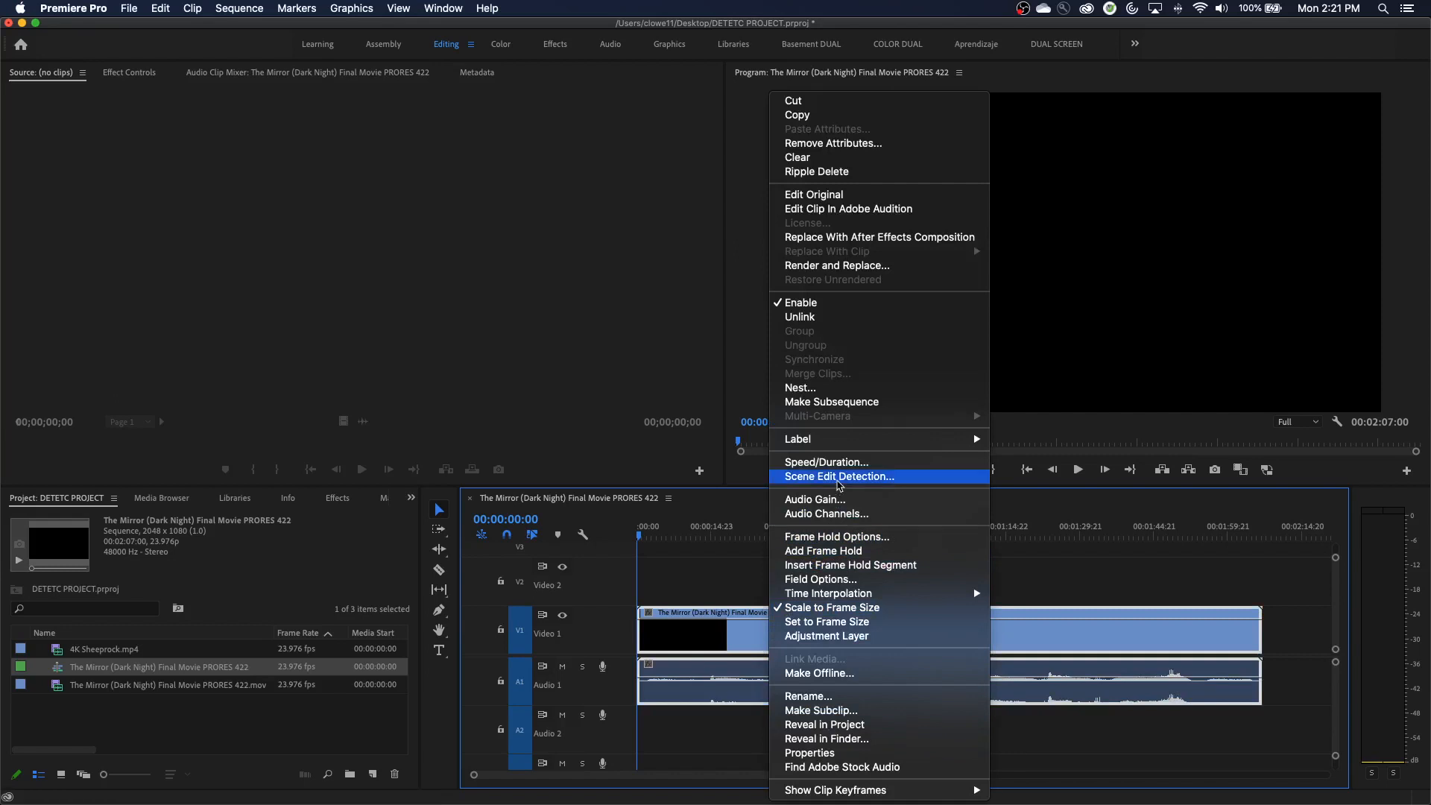
pyautogui.click(837, 476)
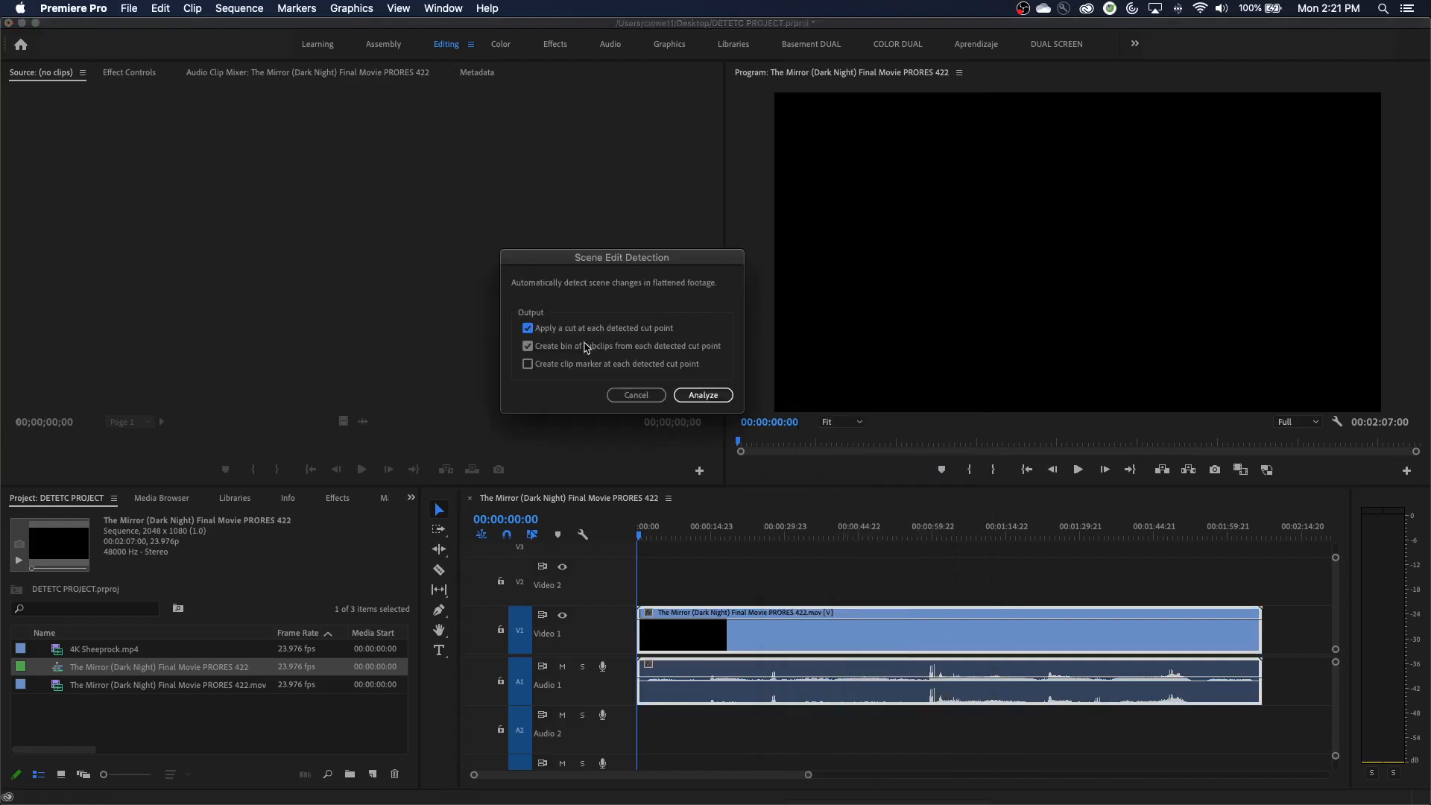
pyautogui.click(528, 328)
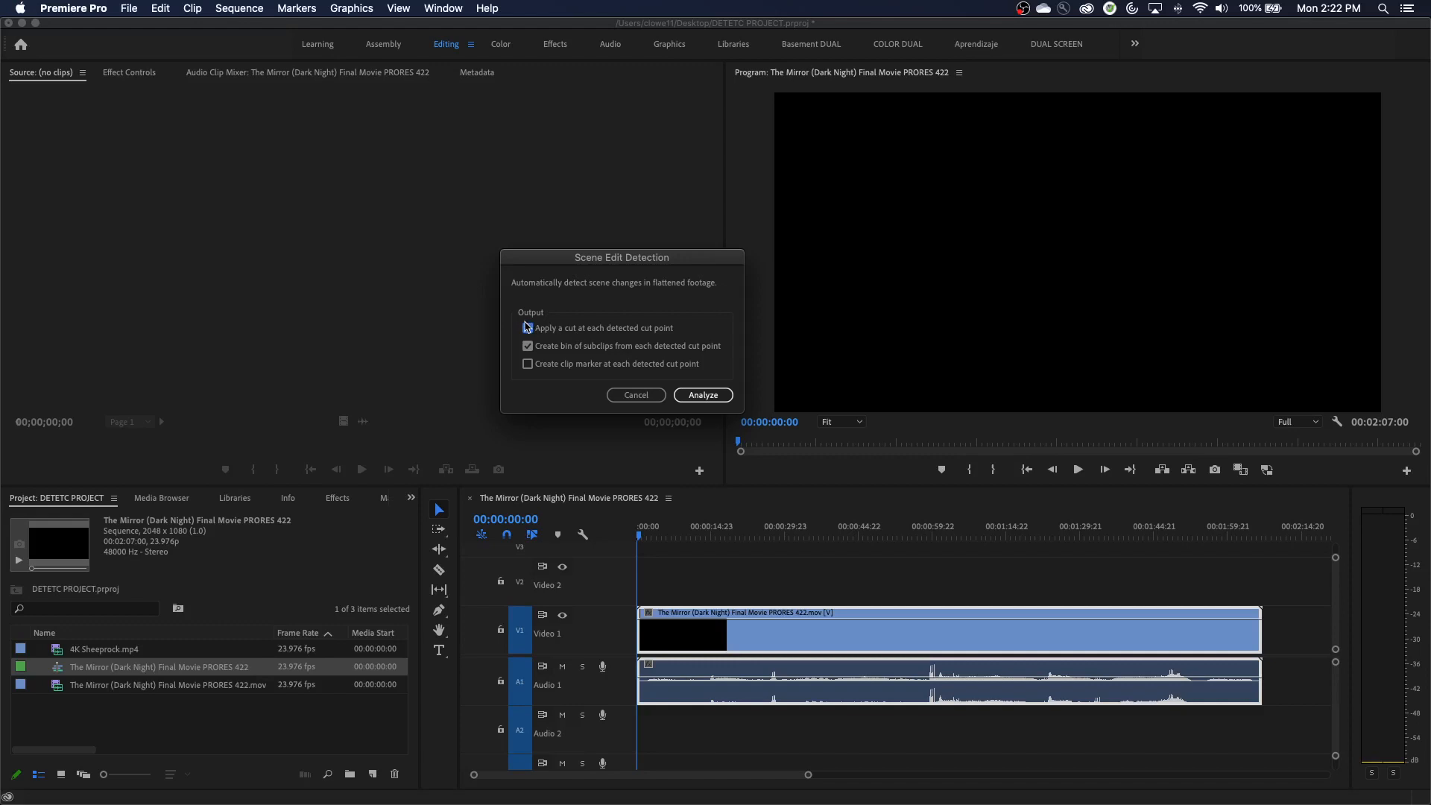
pyautogui.click(527, 328)
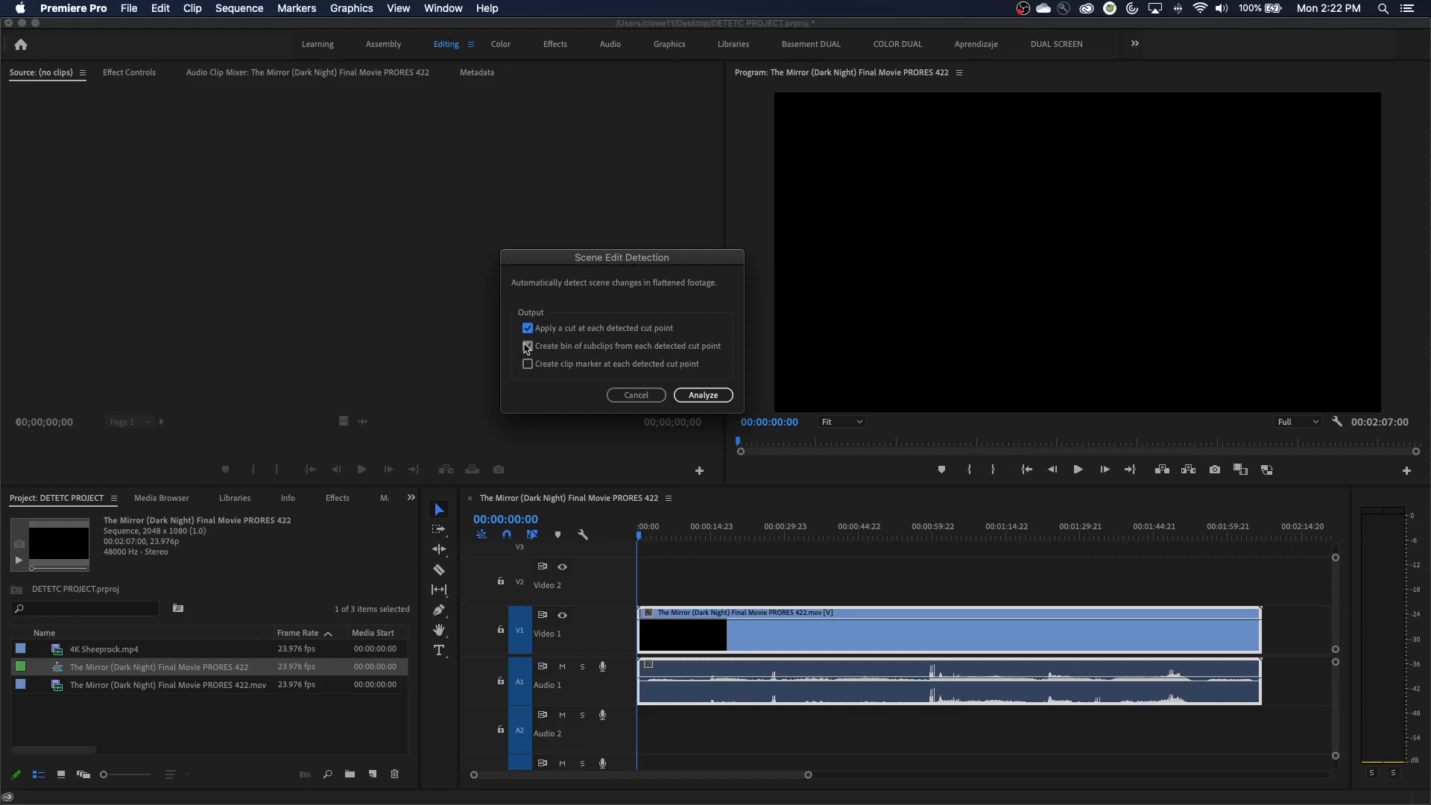
pyautogui.click(528, 345)
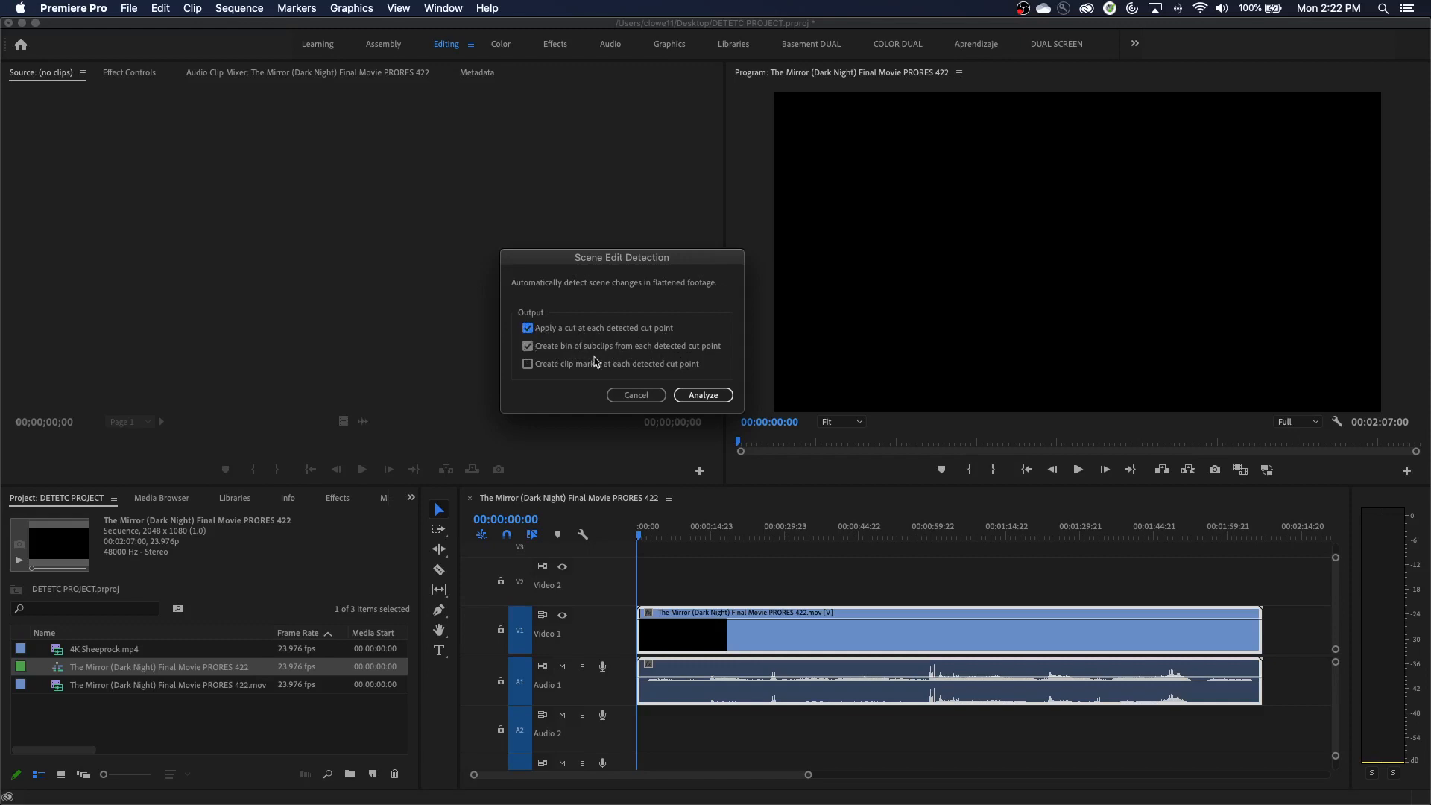
pyautogui.moveTo(609, 374)
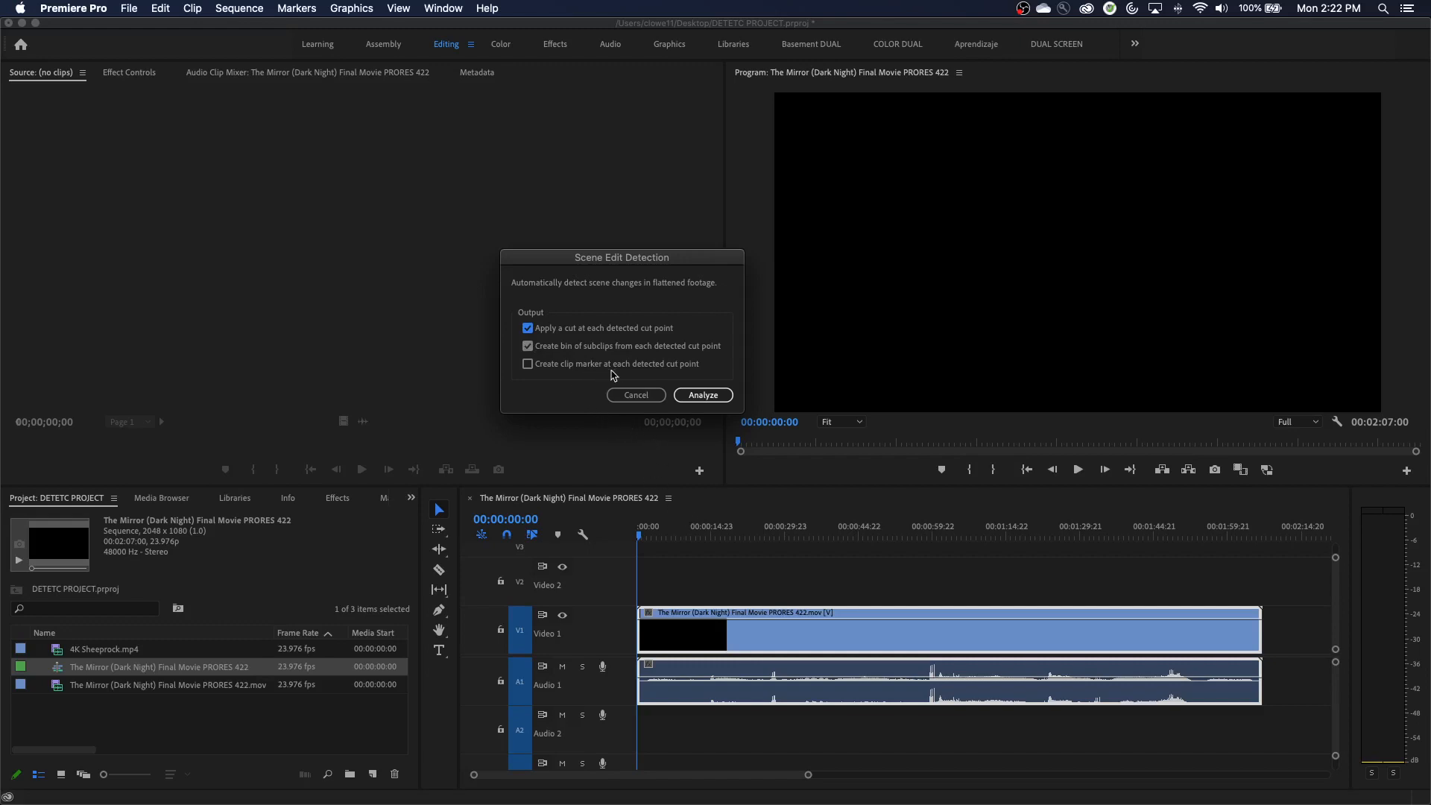
pyautogui.moveTo(702, 395)
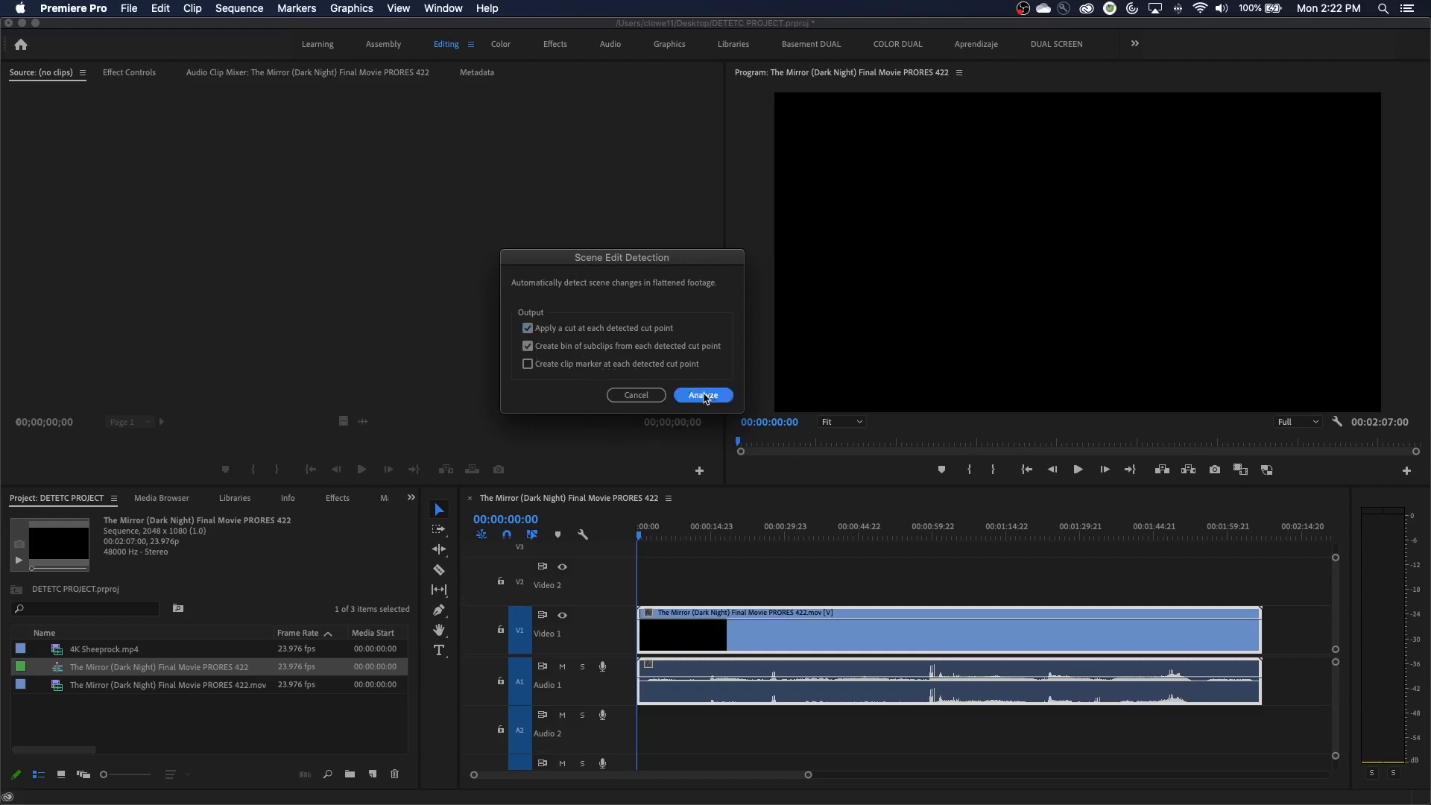
# Step: Run Analyze in Scene Edit Detection and select within the newly cut timeline
pyautogui.click(702, 395)
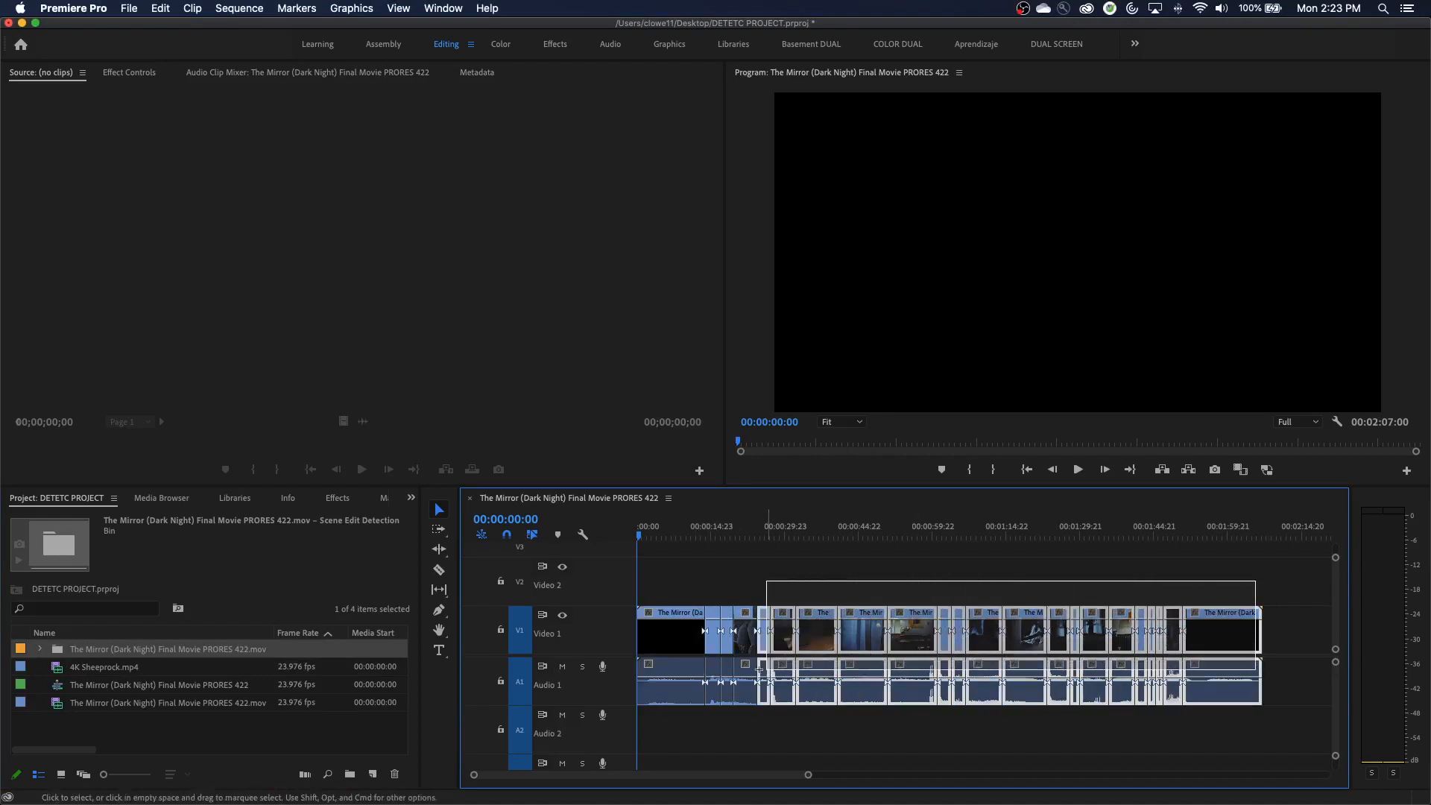
pyautogui.click(716, 532)
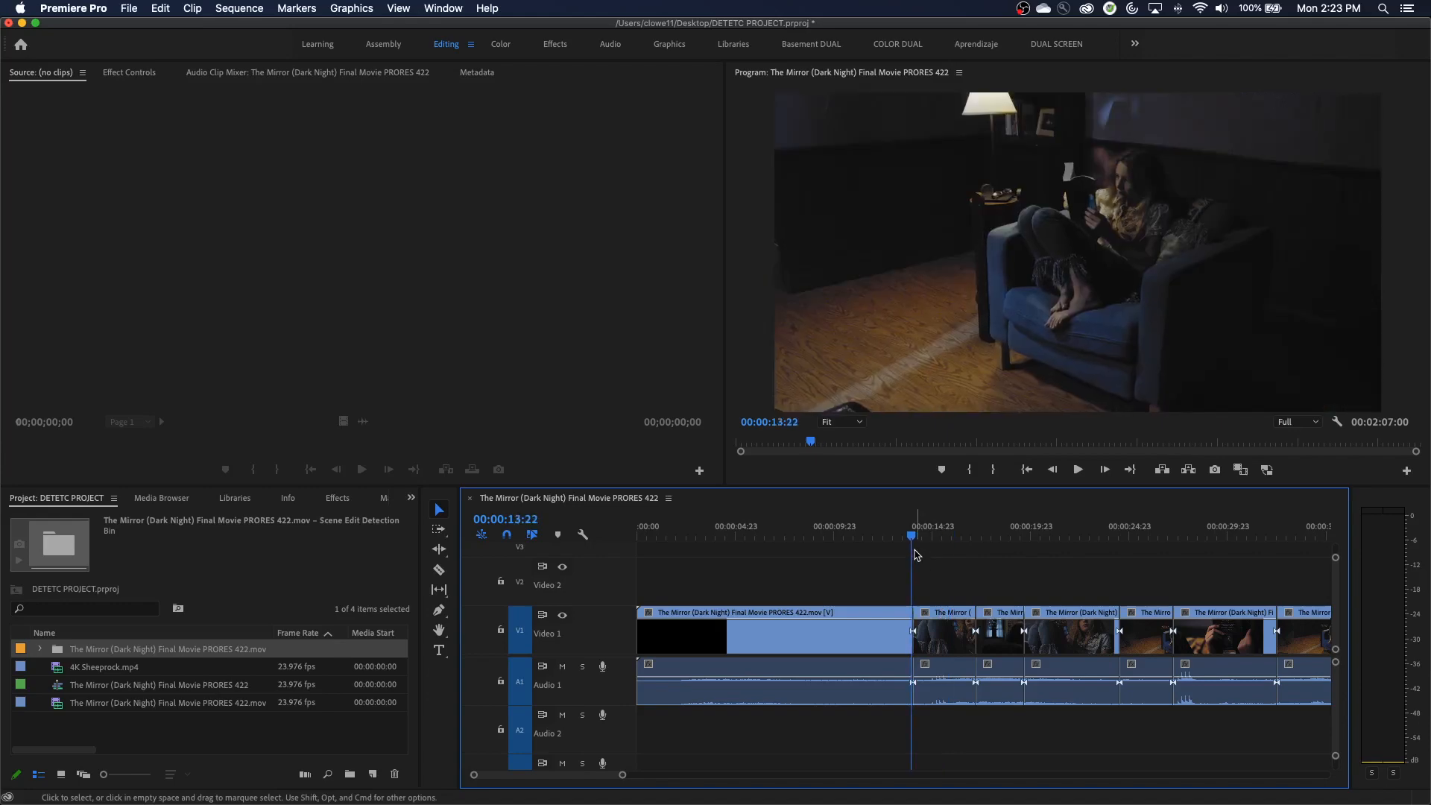
pyautogui.click(791, 536)
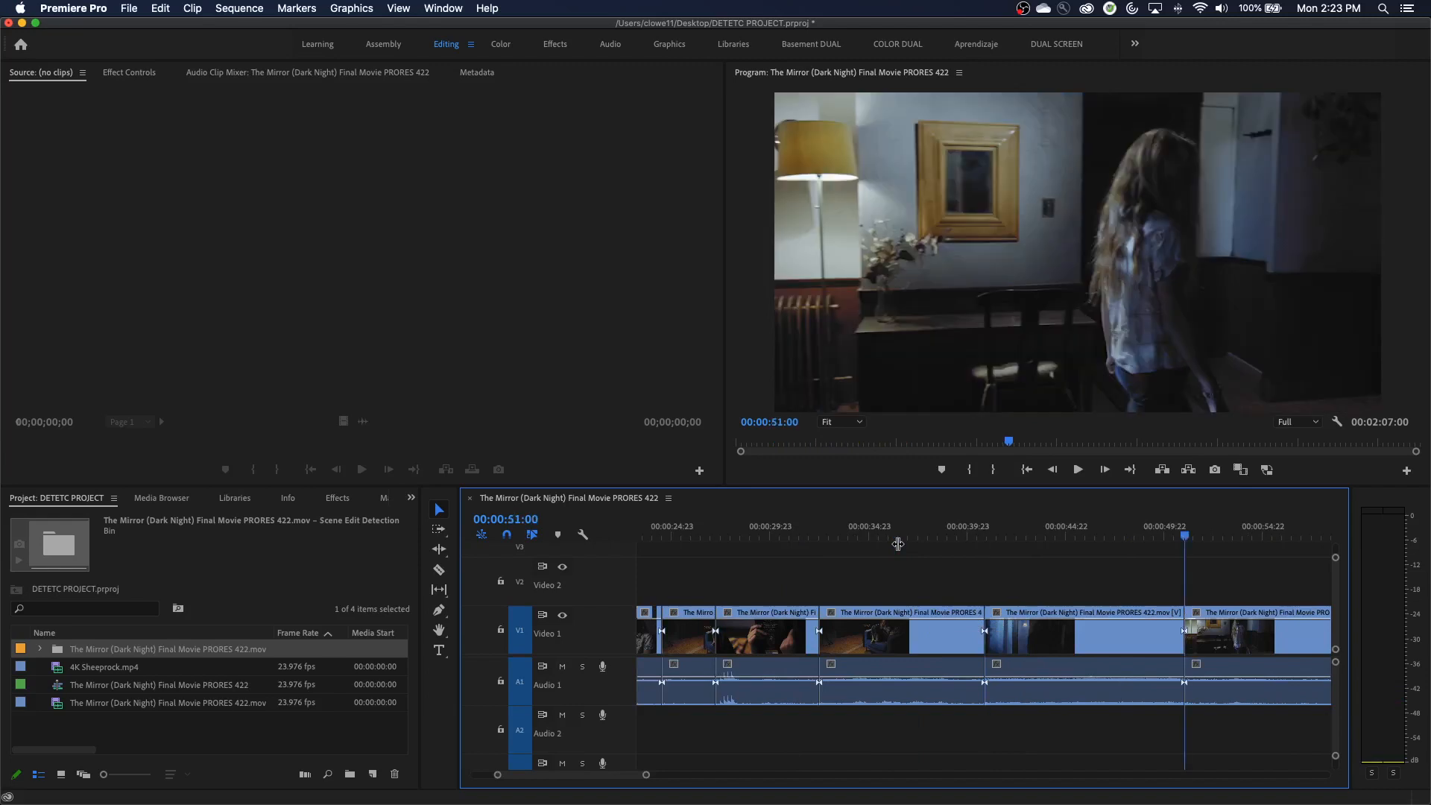
pyautogui.click(1170, 535)
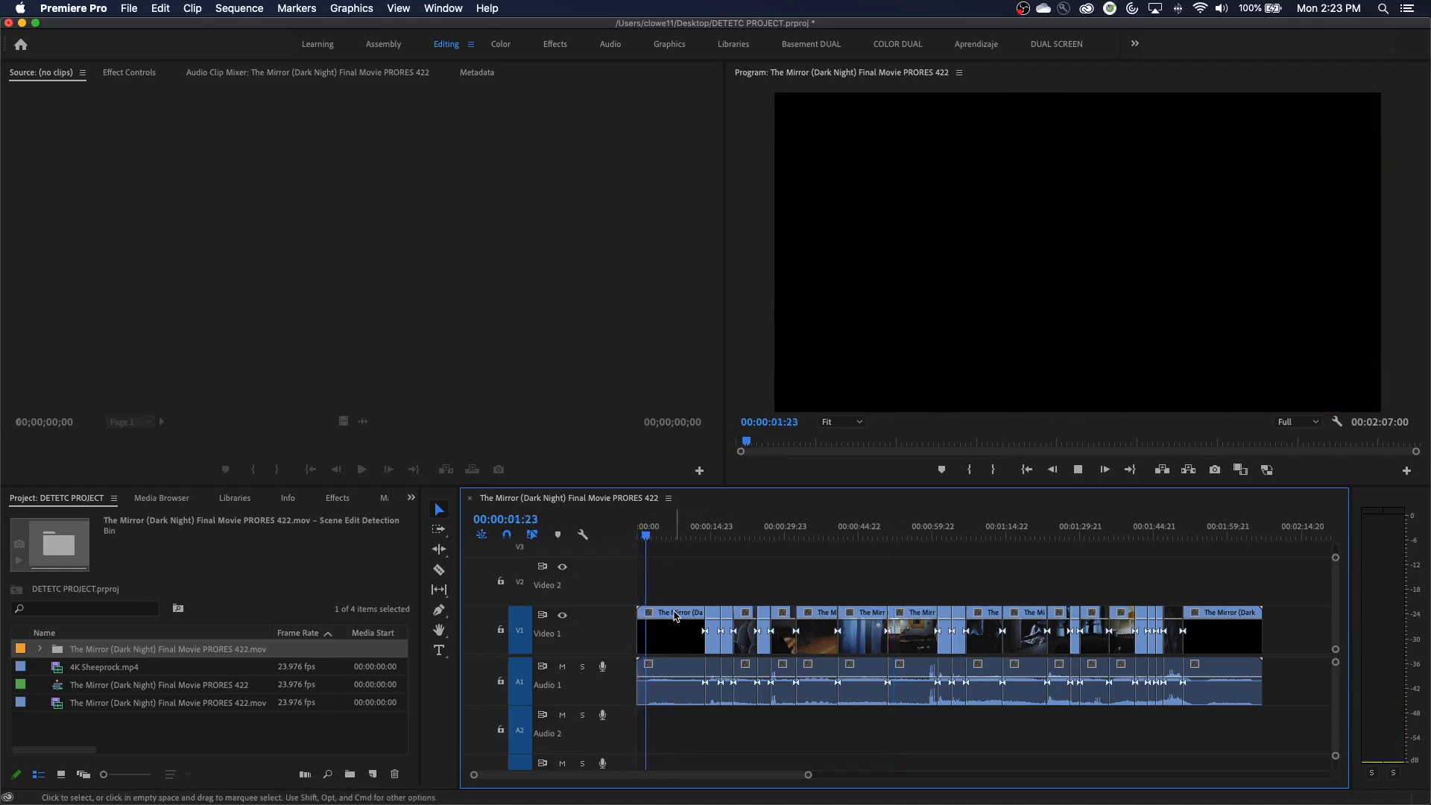
pyautogui.moveTo(645, 537); pyautogui.dragTo(673, 536)
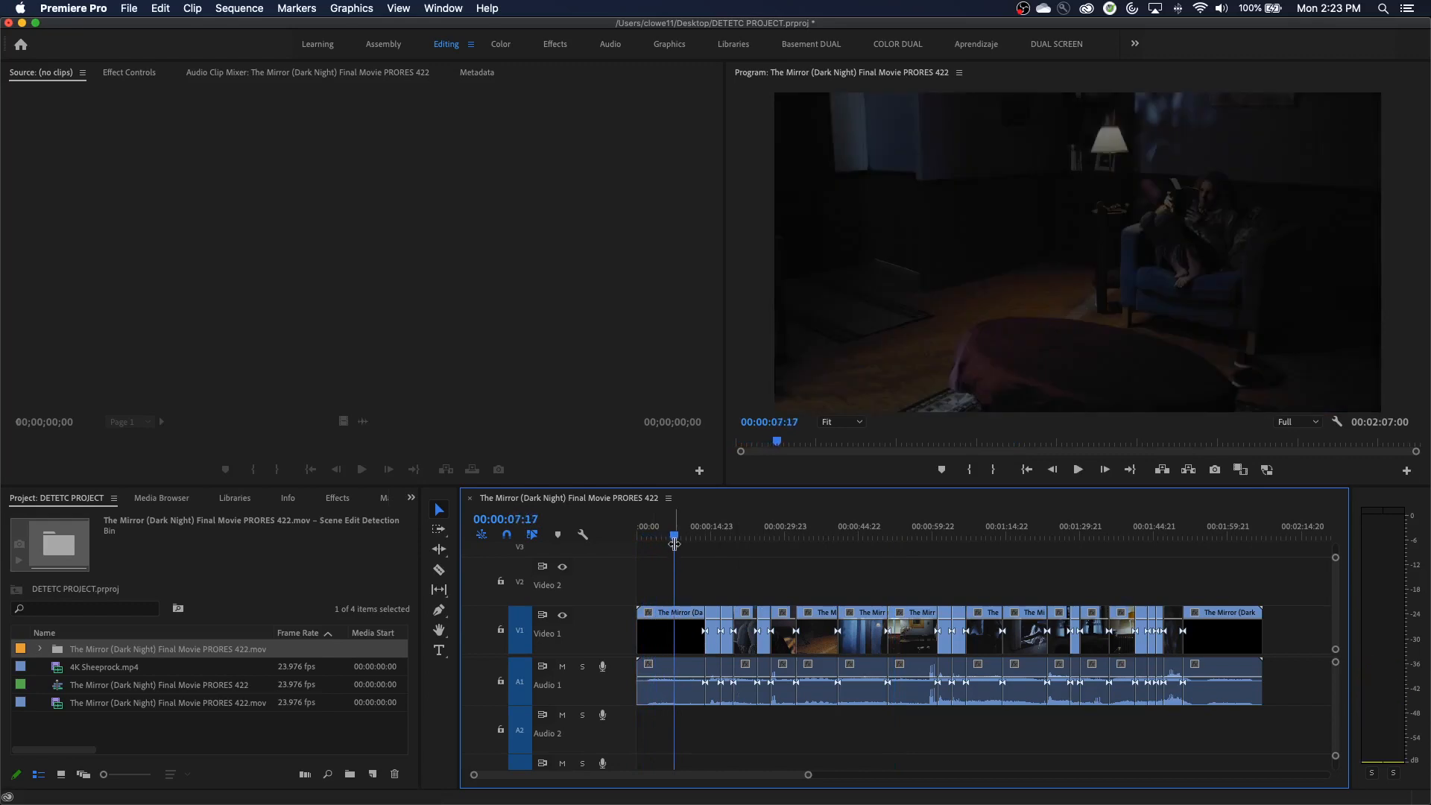
pyautogui.click(1077, 469)
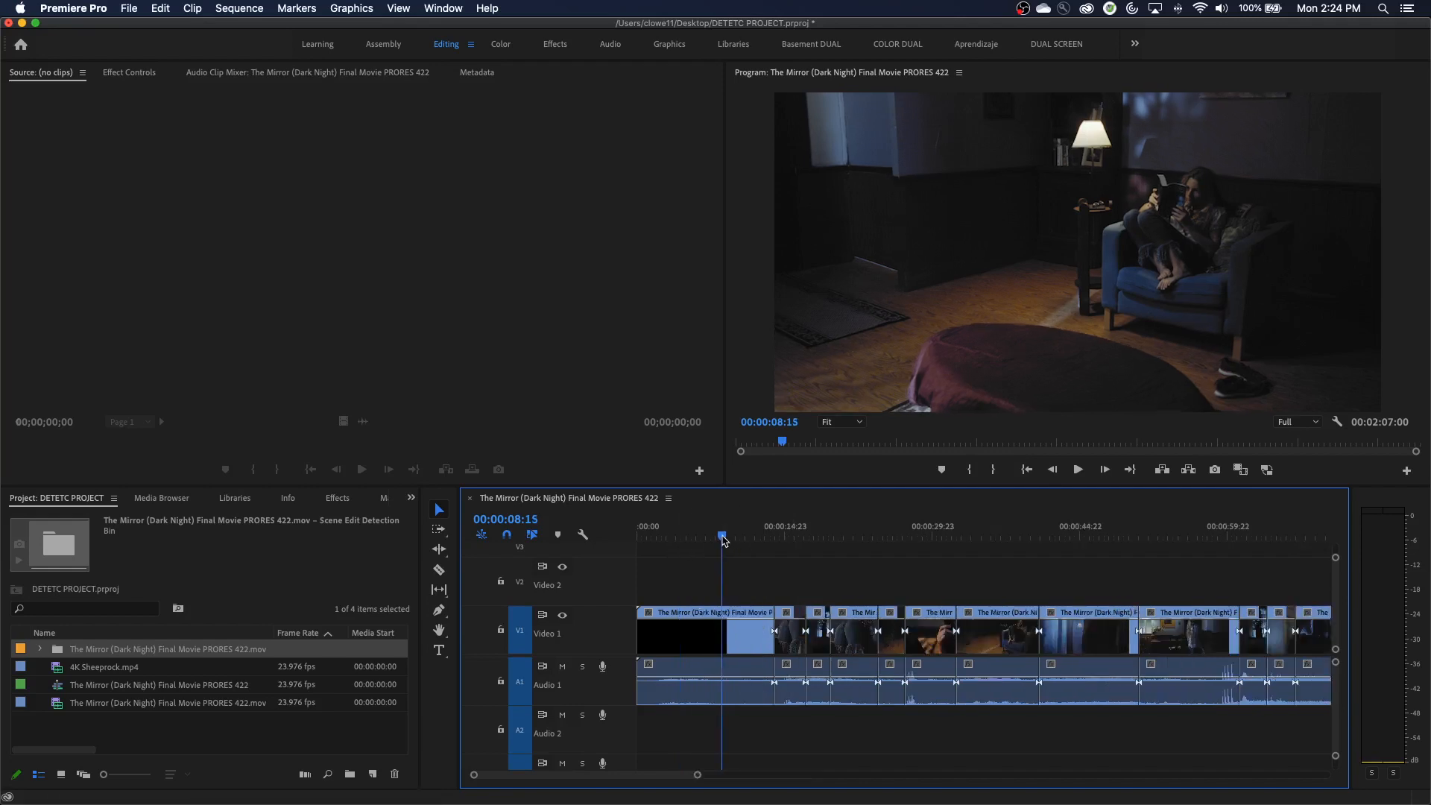
pyautogui.moveTo(721, 536); pyautogui.dragTo(714, 537)
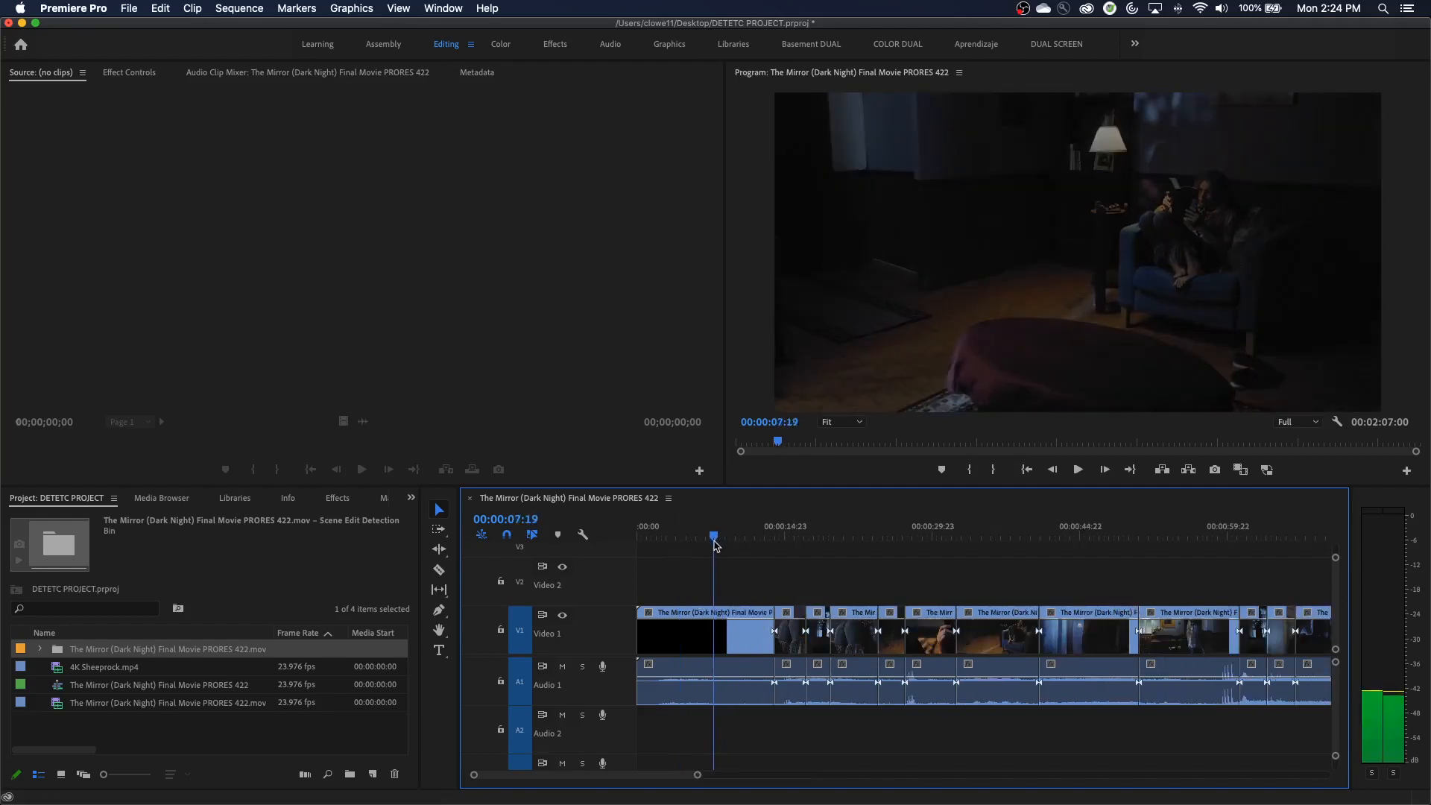
pyautogui.click(707, 537)
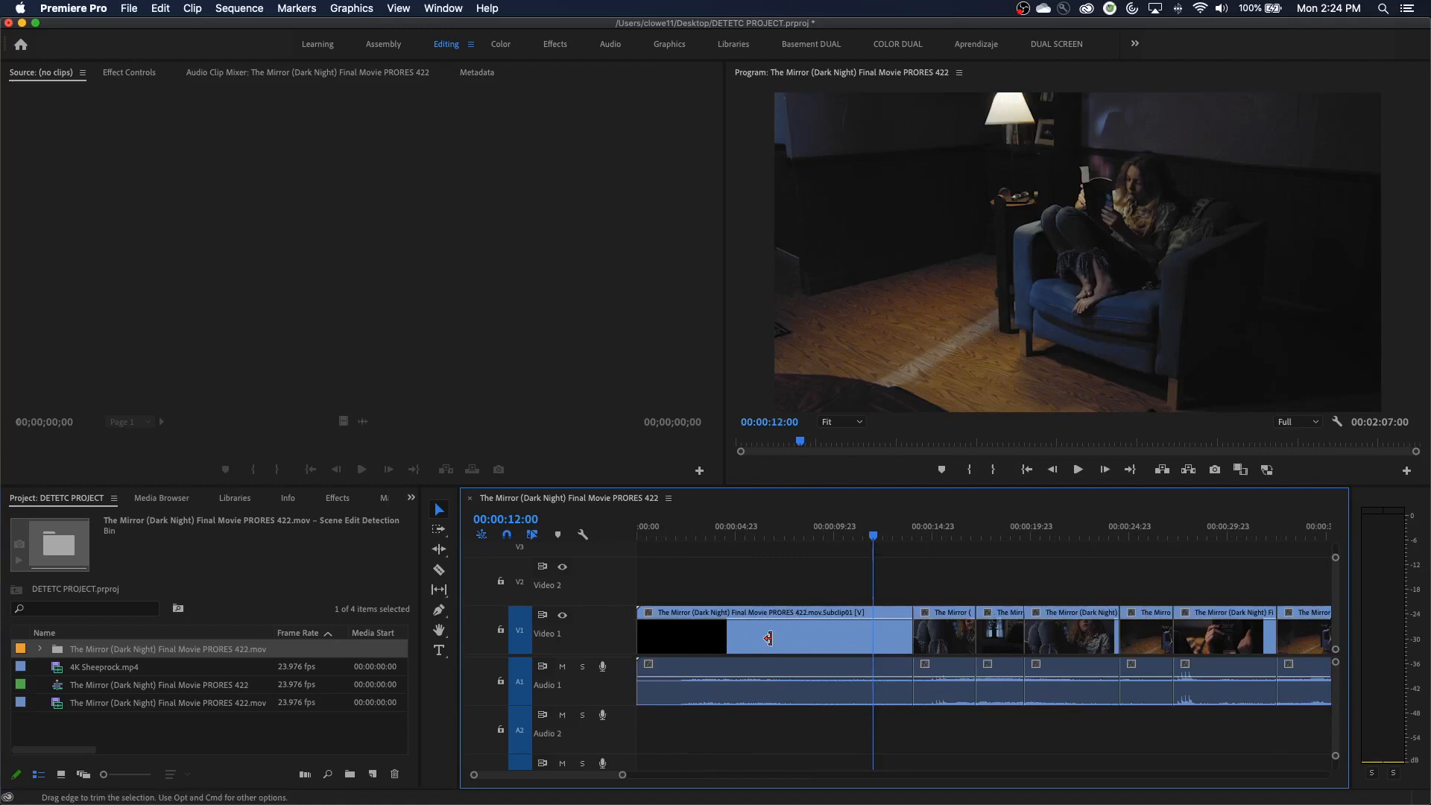
pyautogui.press('cmd+s')
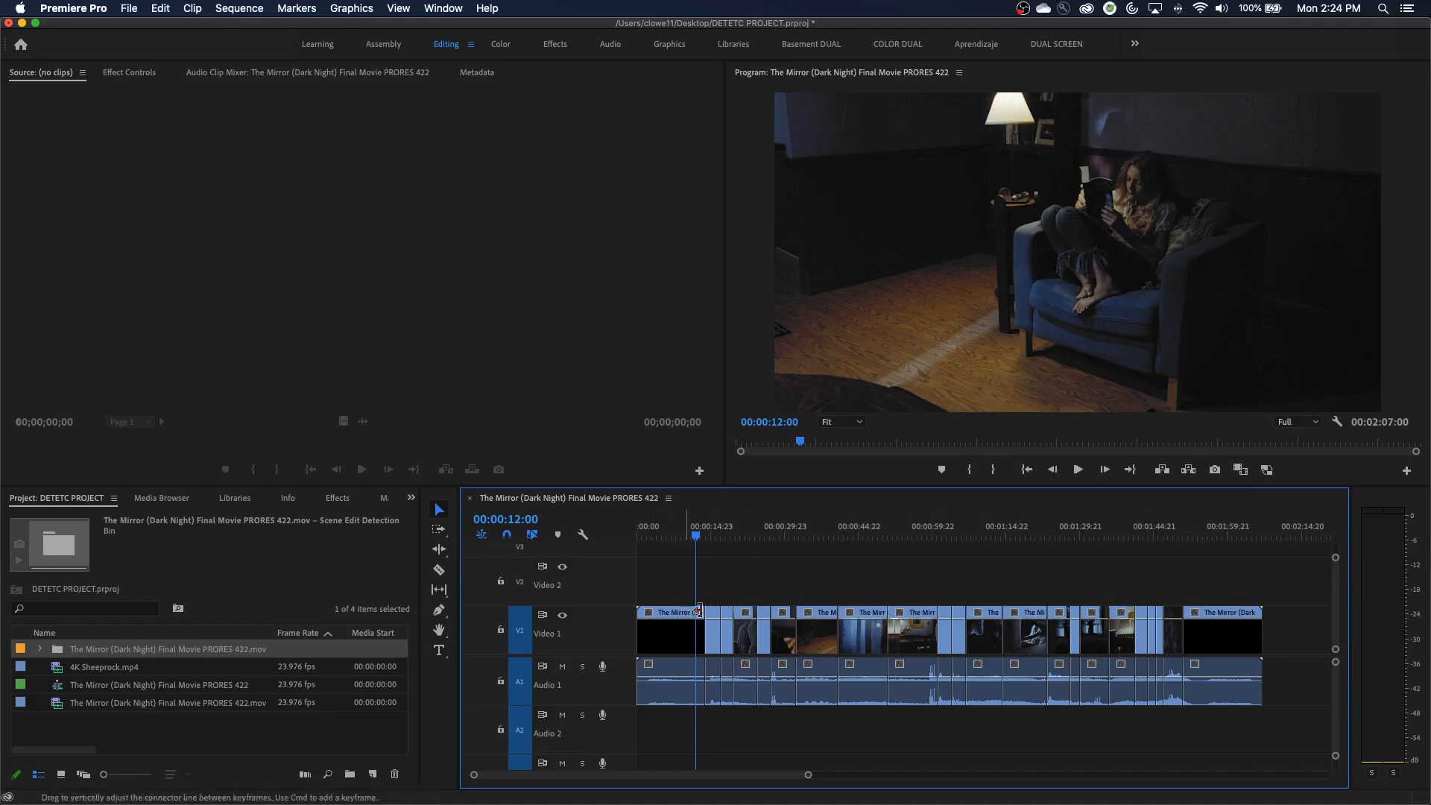
pyautogui.click(684, 536)
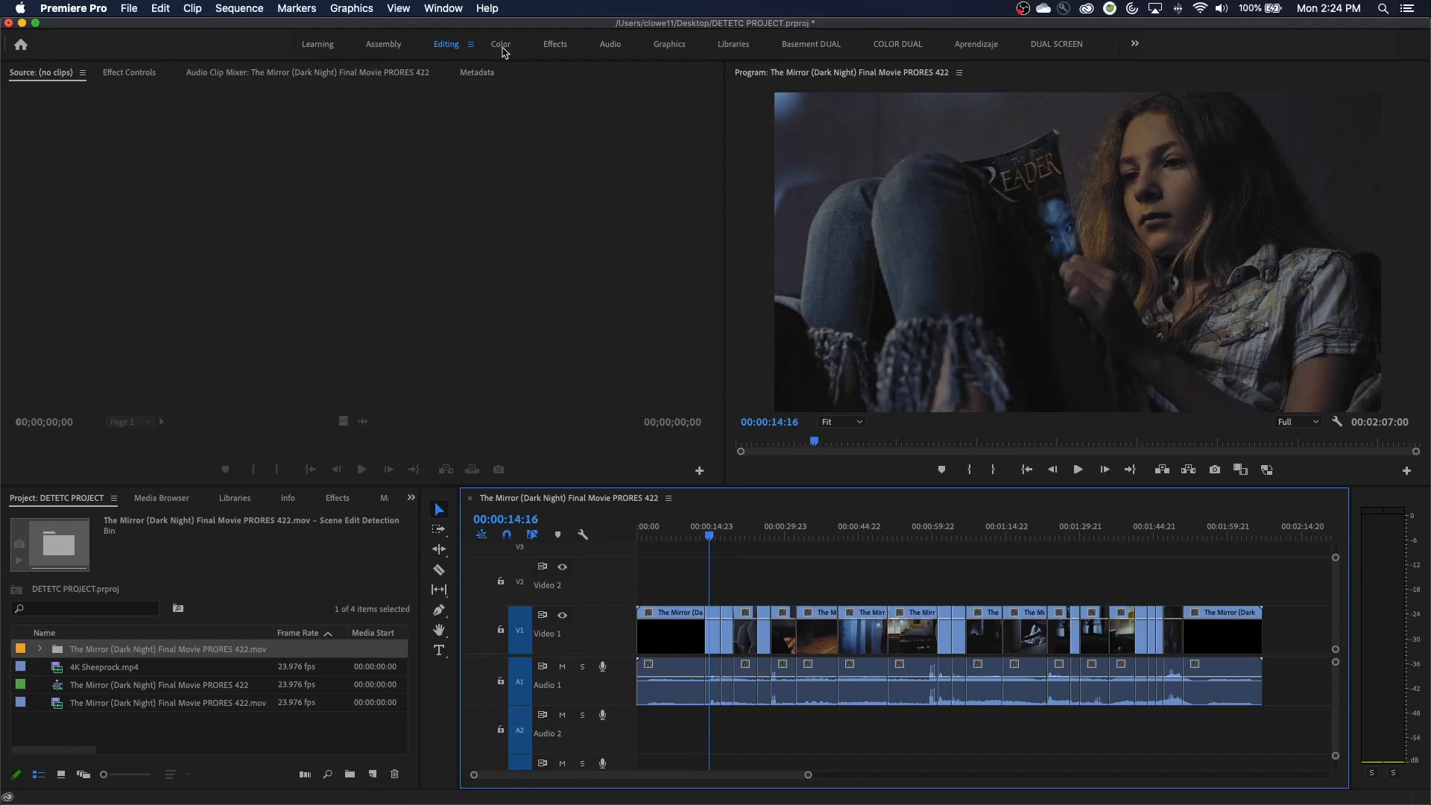
# Step: In the Color workspace, set the shot's Lumetri Exposure to 0.1
pyautogui.click(500, 44)
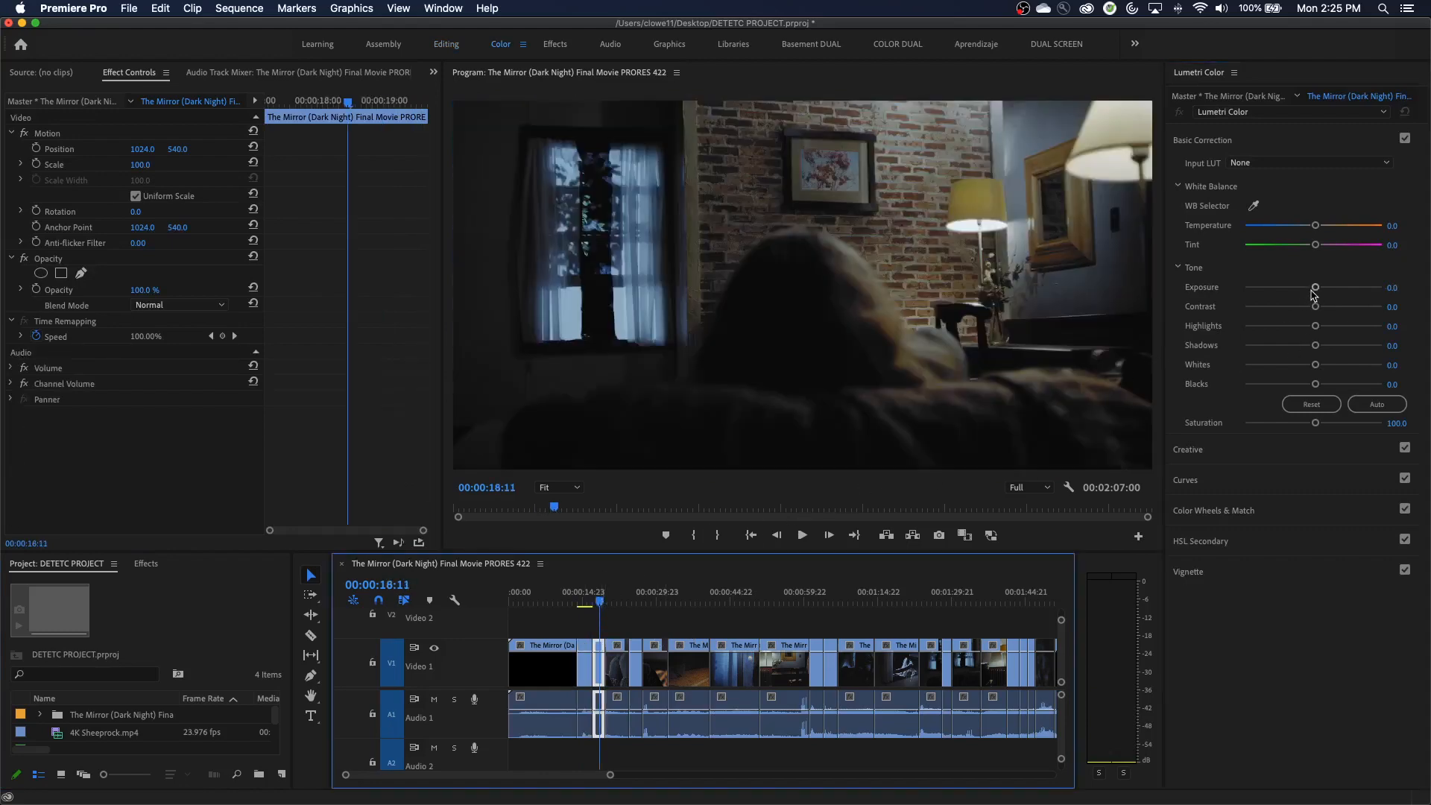
pyautogui.moveTo(1316, 287); pyautogui.dragTo(1309, 286)
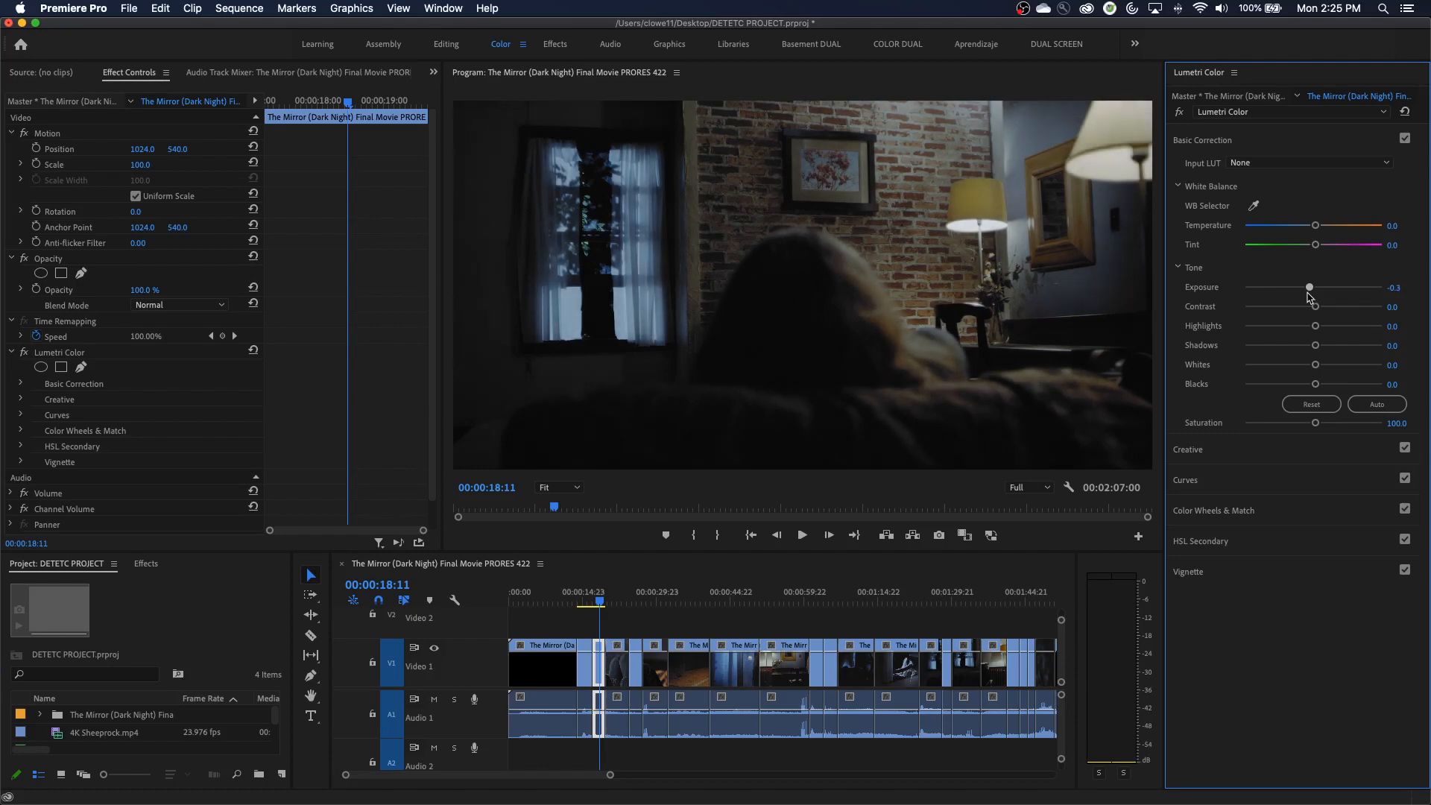
pyautogui.moveTo(1308, 286); pyautogui.dragTo(1313, 286)
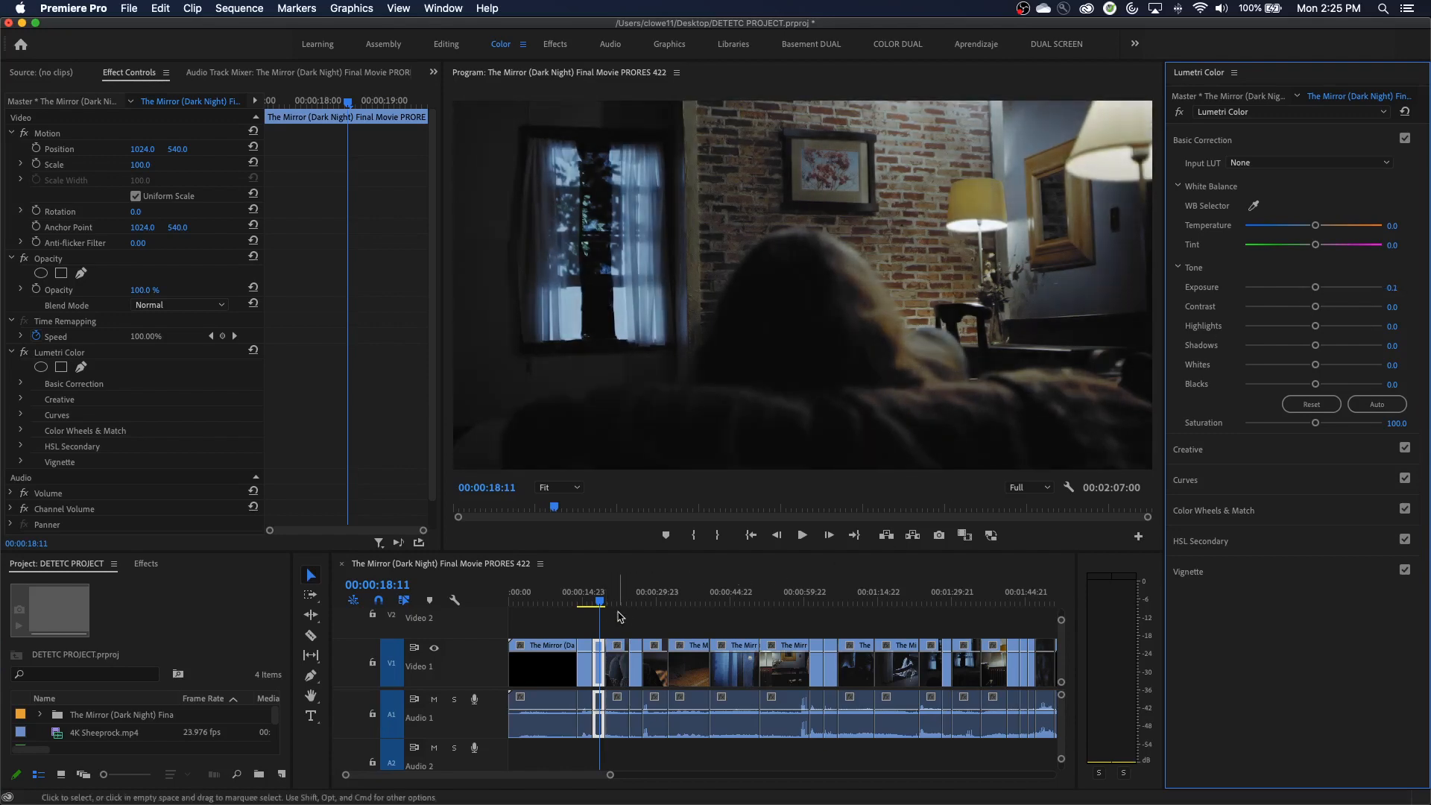
pyautogui.moveTo(866, 670)
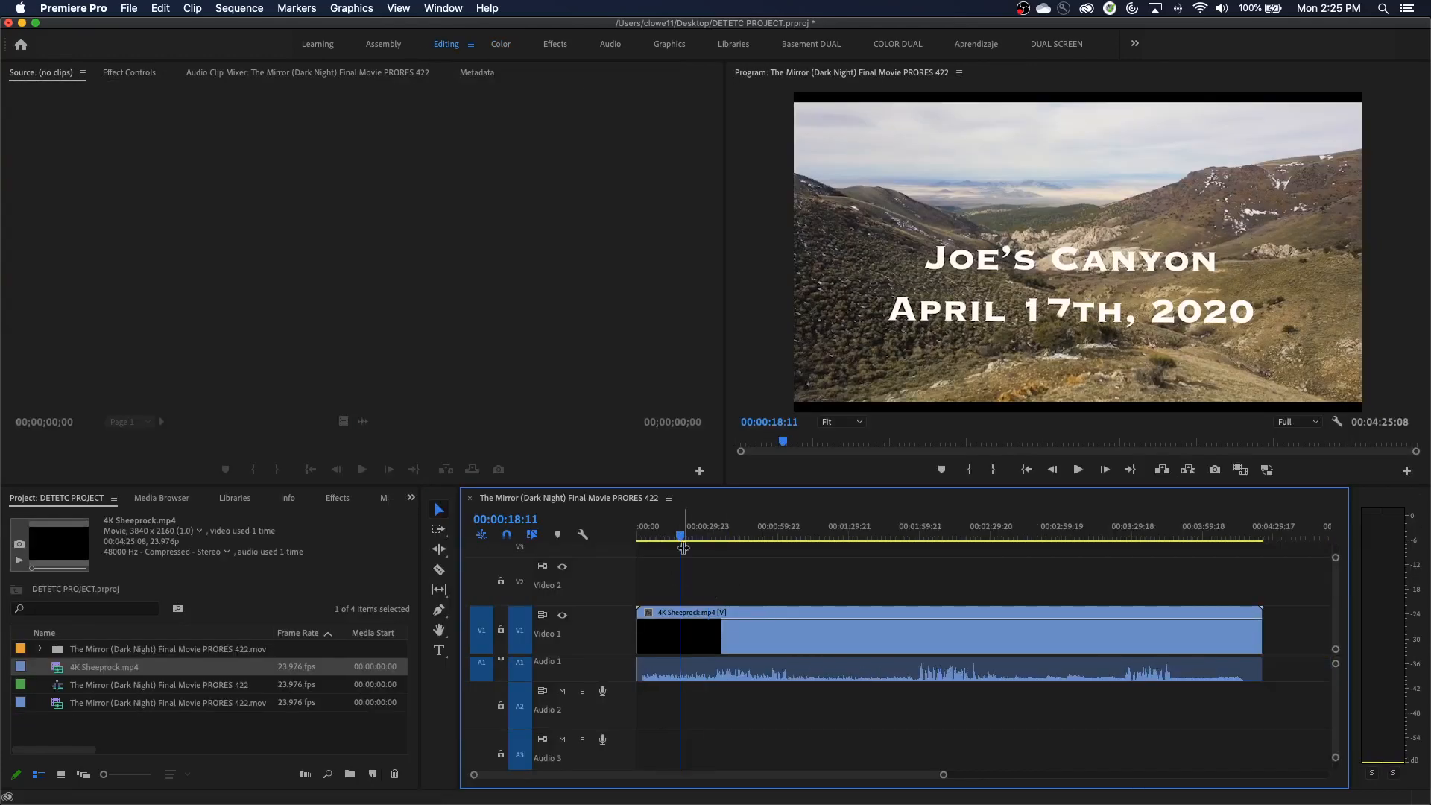
# Step: Play the 4K Sheeprock clip, then run Scene Edit Detection Analyze on it
pyautogui.click(1077, 469)
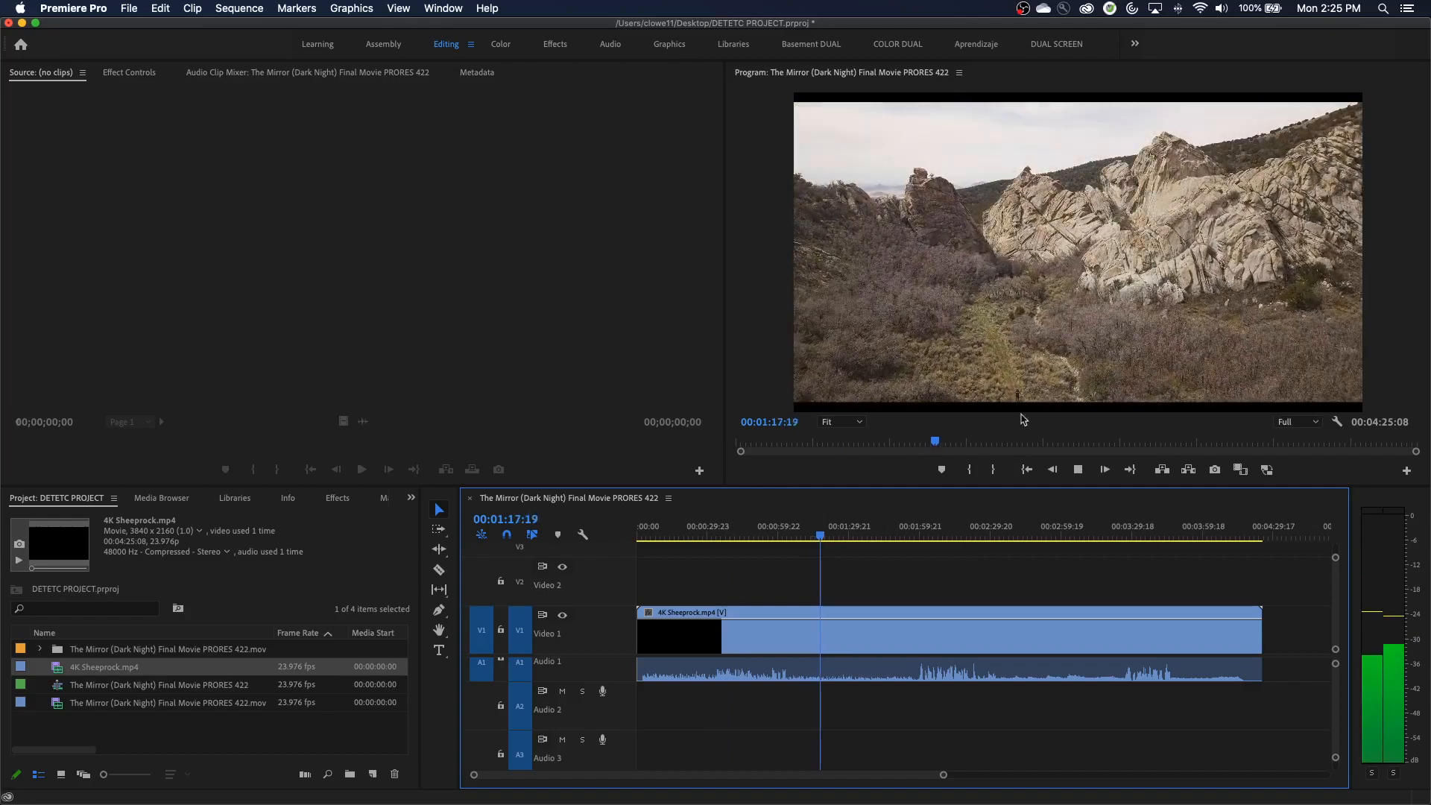
pyautogui.click(822, 534)
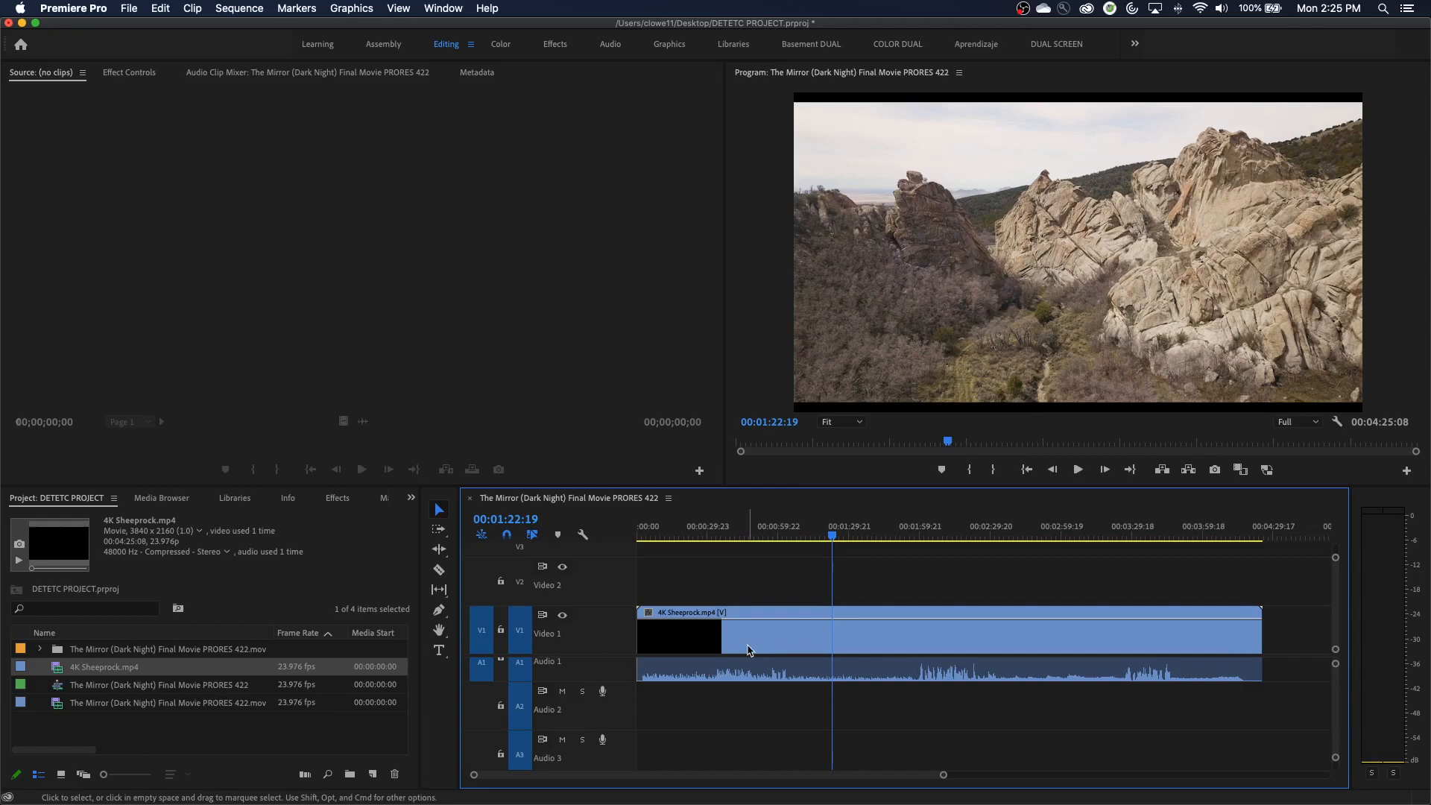
pyautogui.rightClick(748, 649)
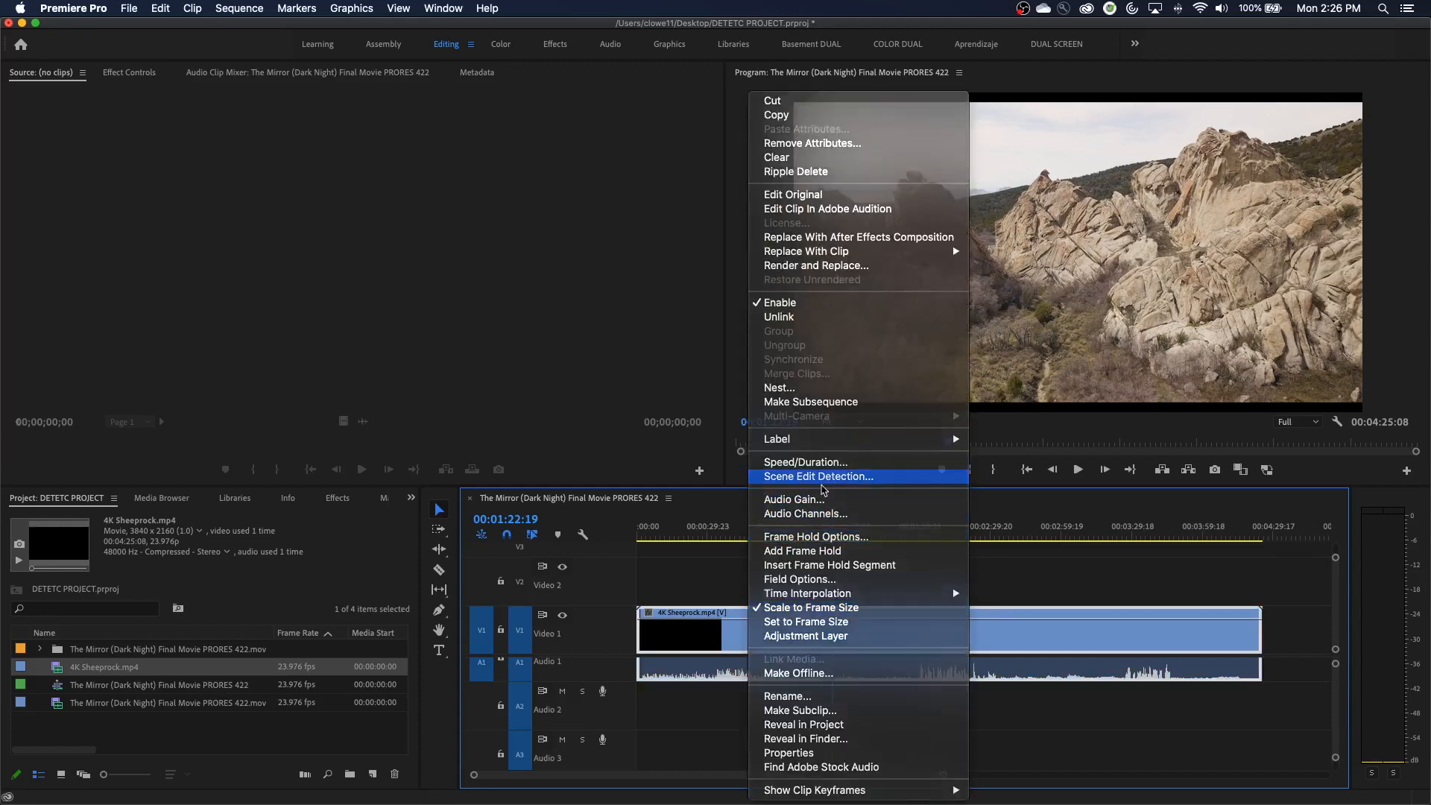
pyautogui.click(817, 475)
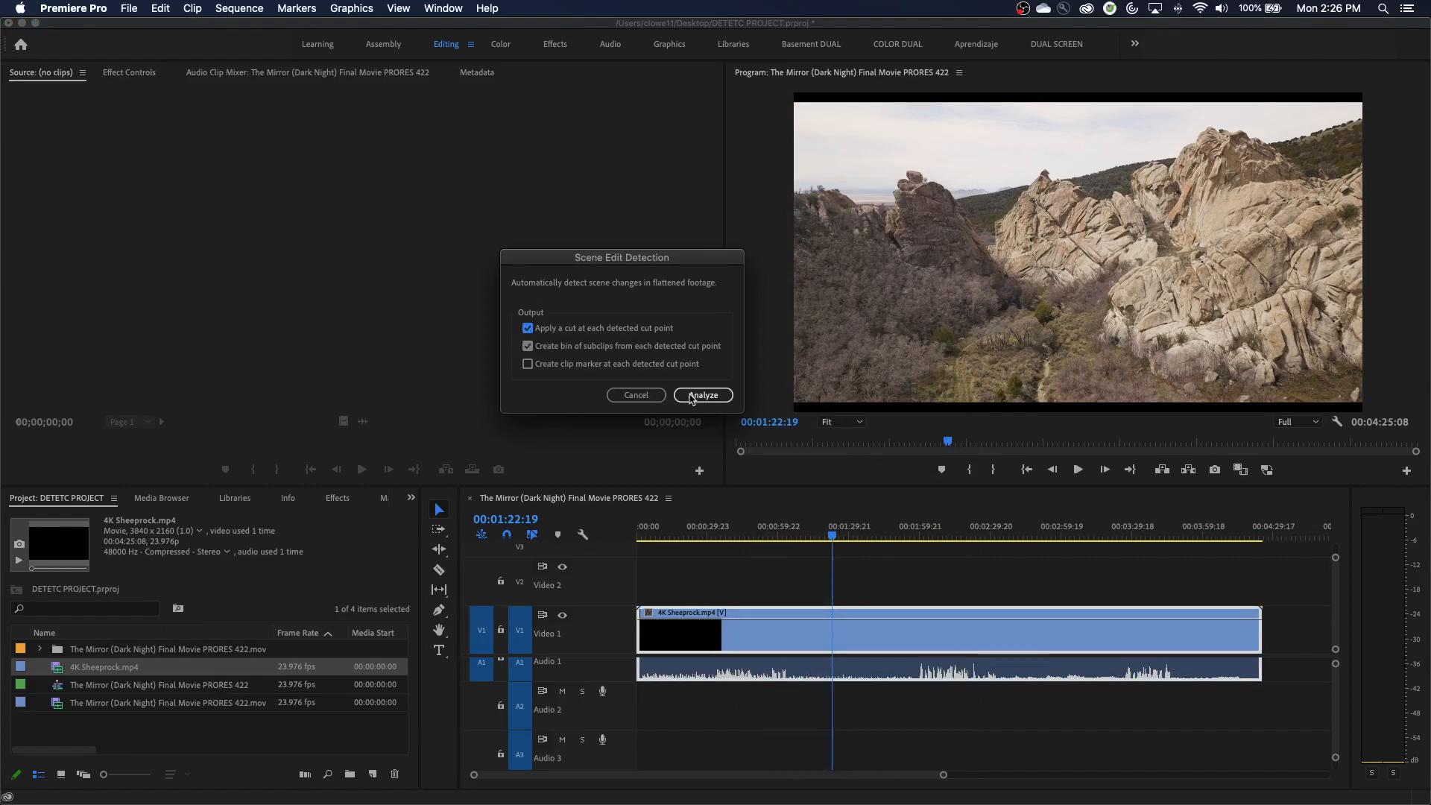
pyautogui.click(702, 394)
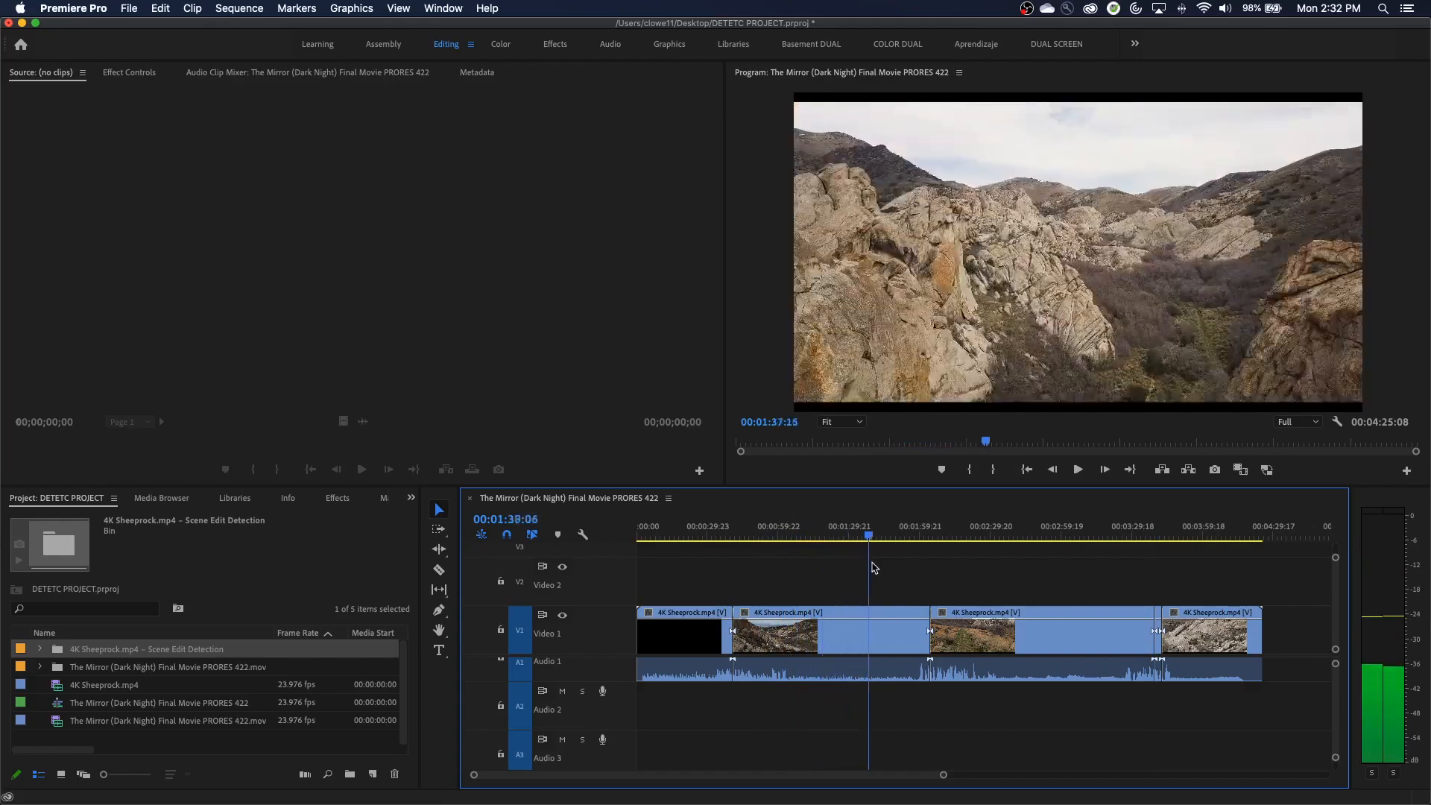
# Step: Play and scrub the cut Sheeprock shots, then load the Mirror .mov into the Source Monitor
pyautogui.click(889, 536)
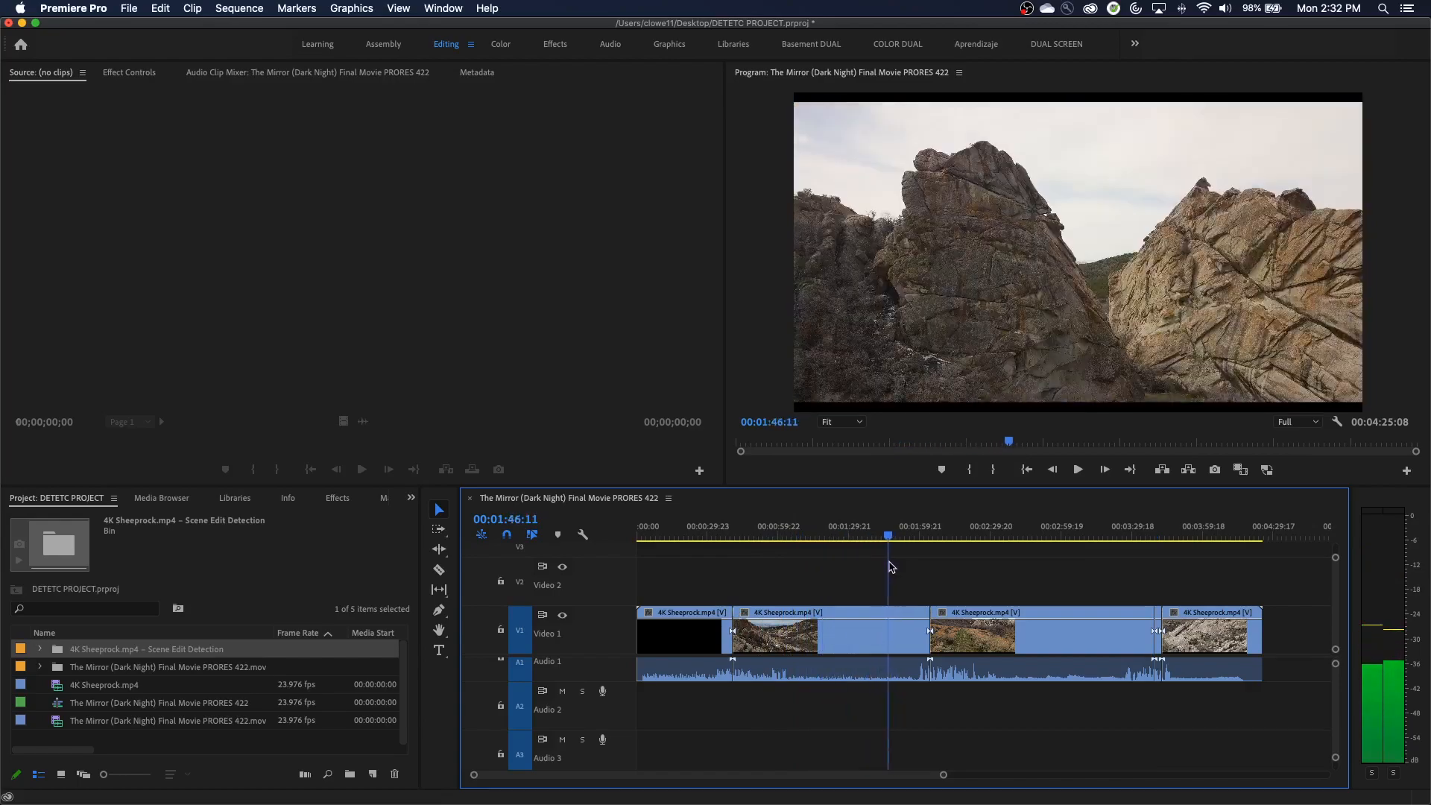
pyautogui.moveTo(886, 537); pyautogui.dragTo(873, 536)
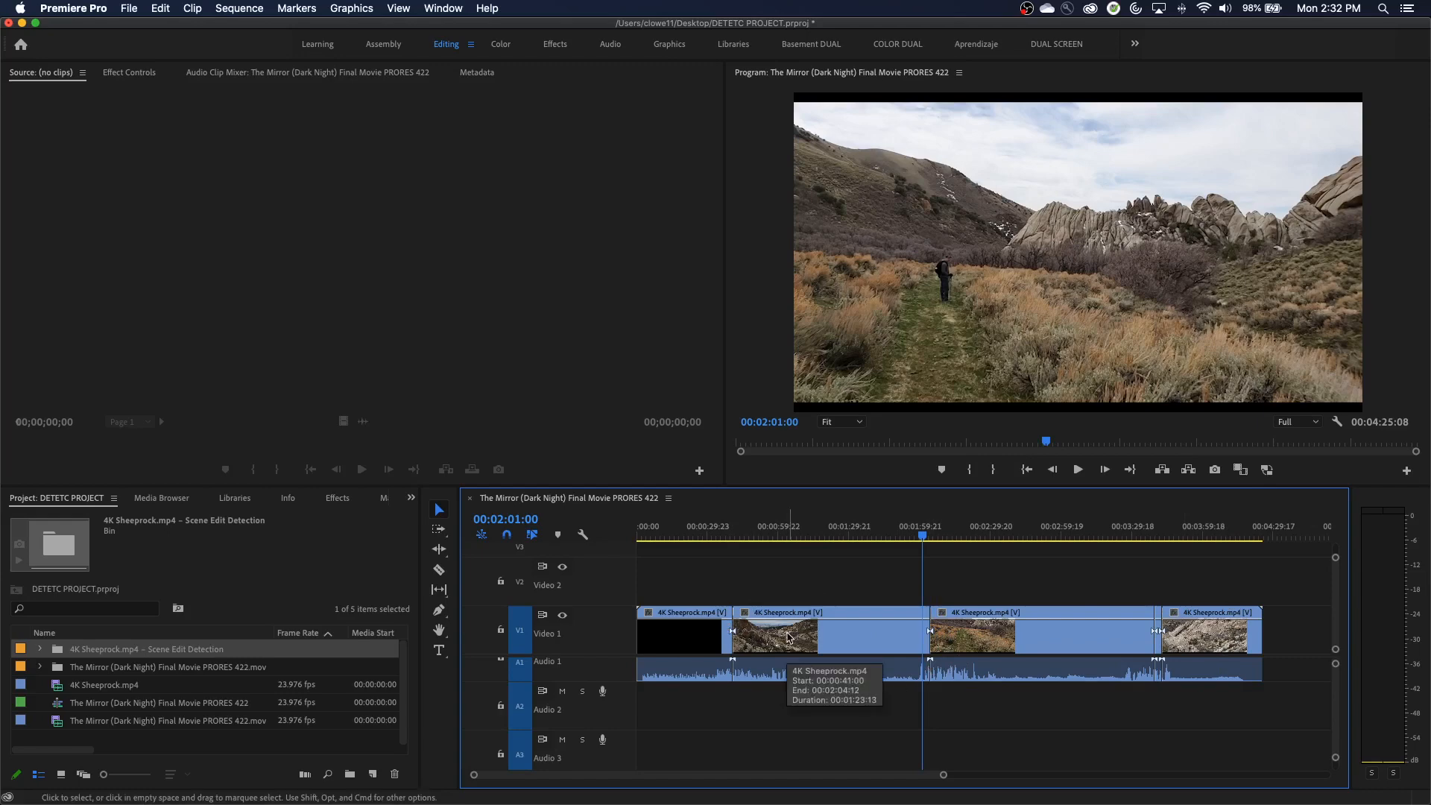
pyautogui.moveTo(71, 711)
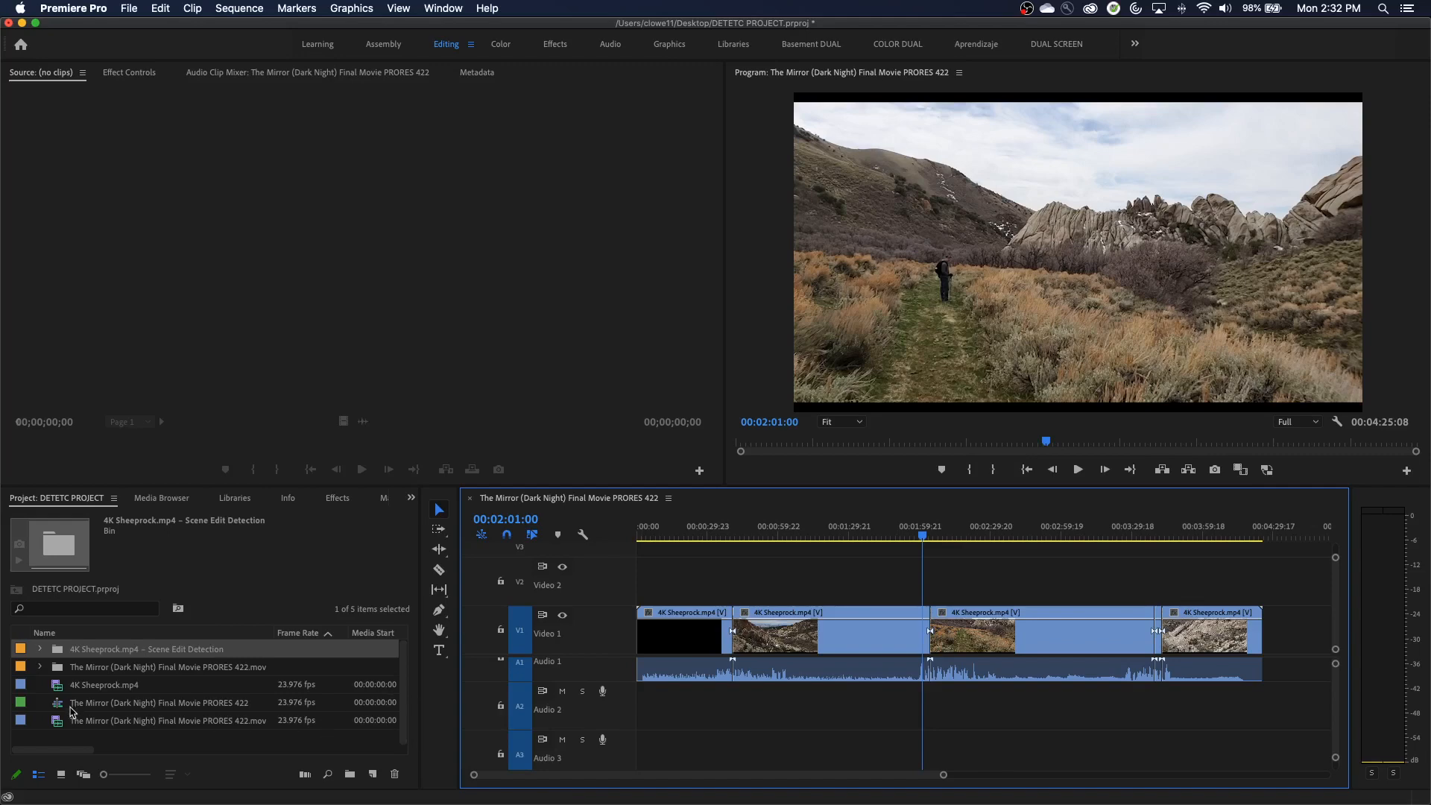
pyautogui.doubleClick(168, 720)
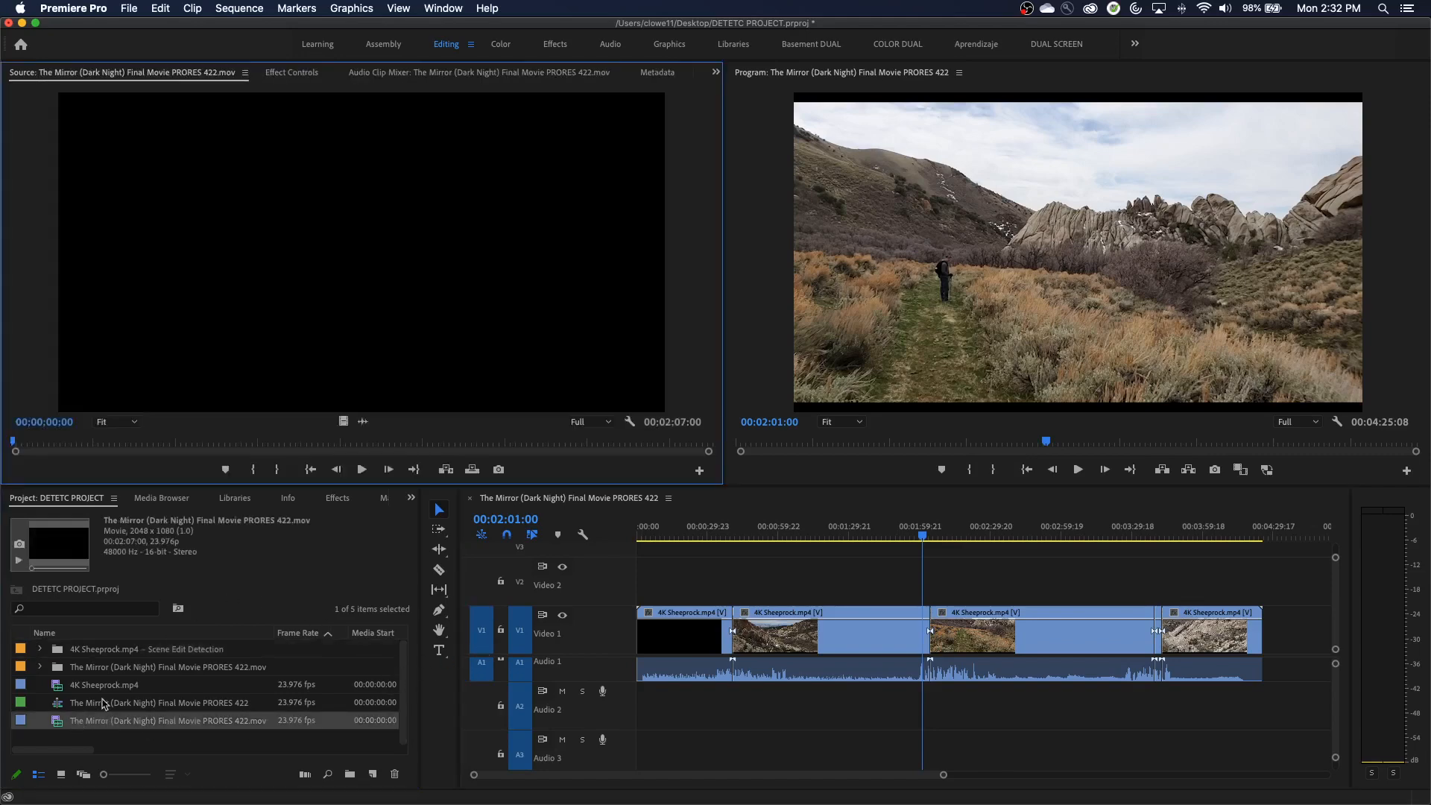
pyautogui.moveTo(102, 684)
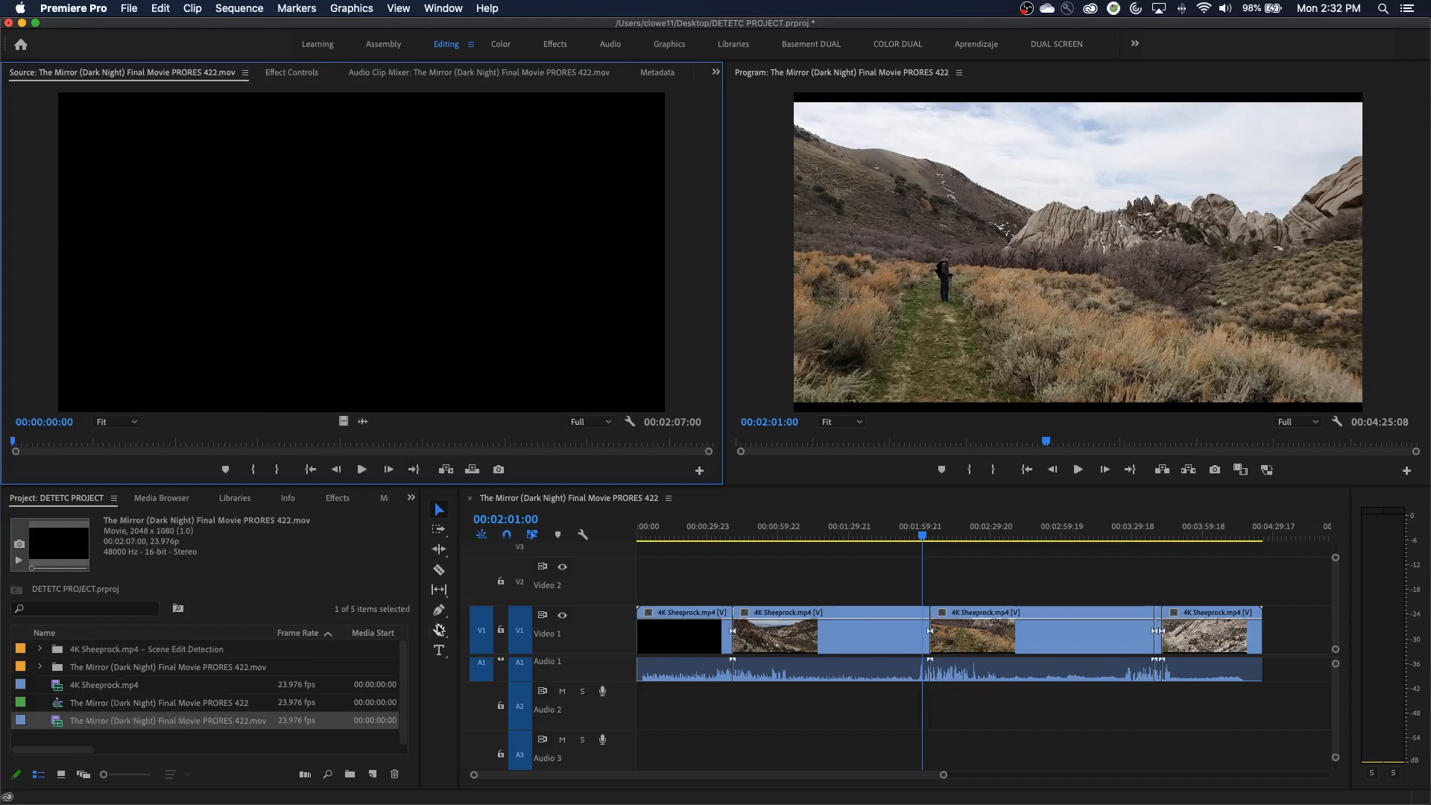
pyautogui.moveTo(438, 630)
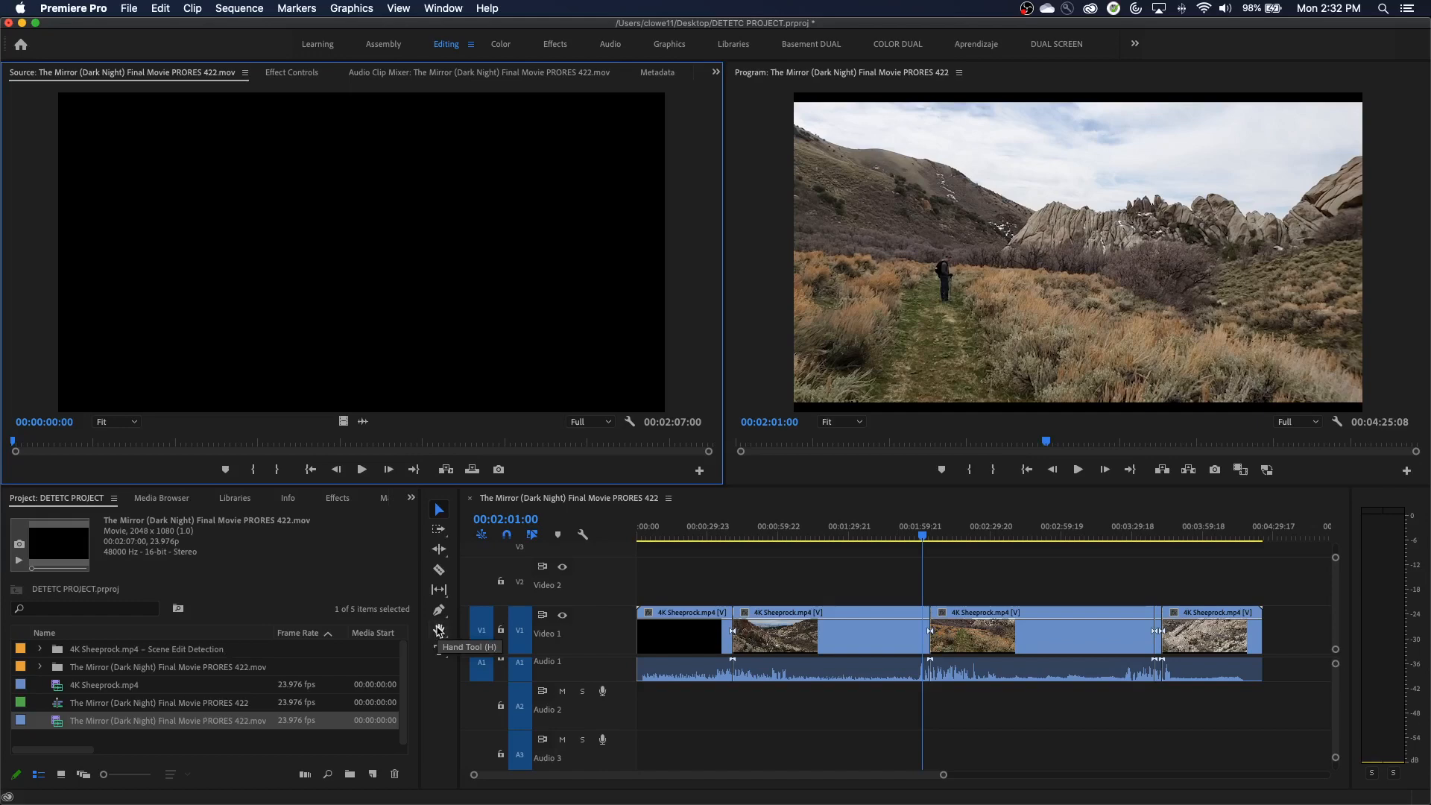
pyautogui.moveTo(642, 611)
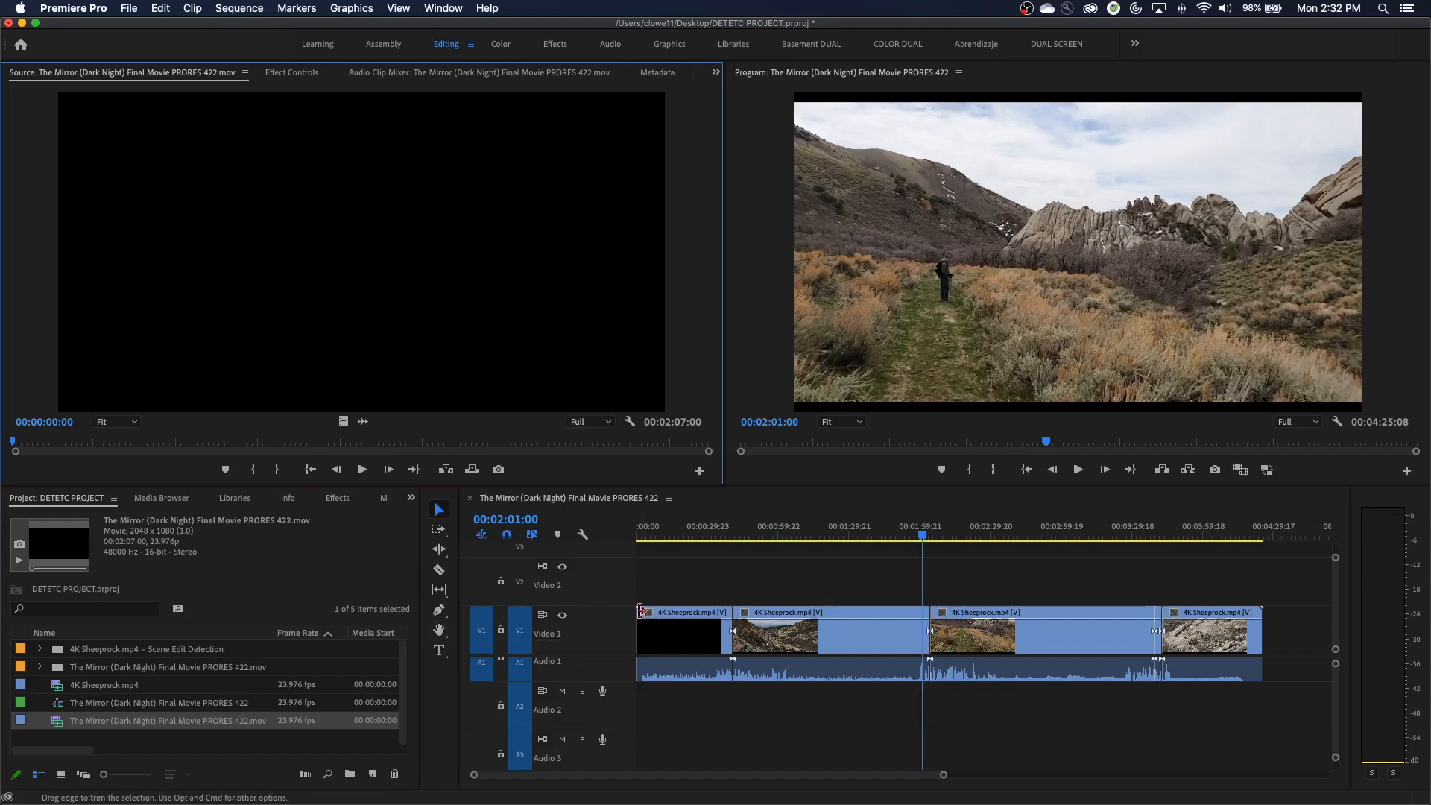